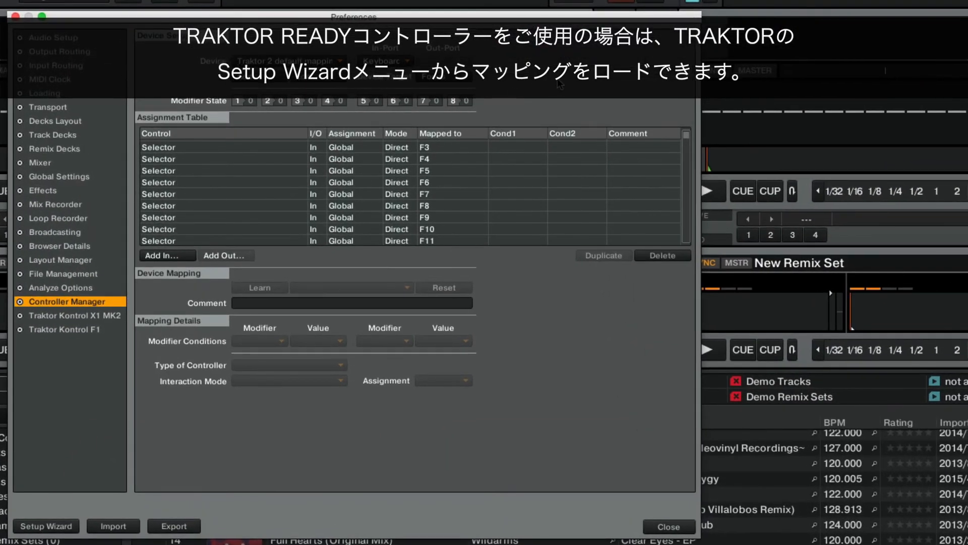
# Show the list of available controller device mappings in Controller Manager.
pyautogui.click(46, 526)
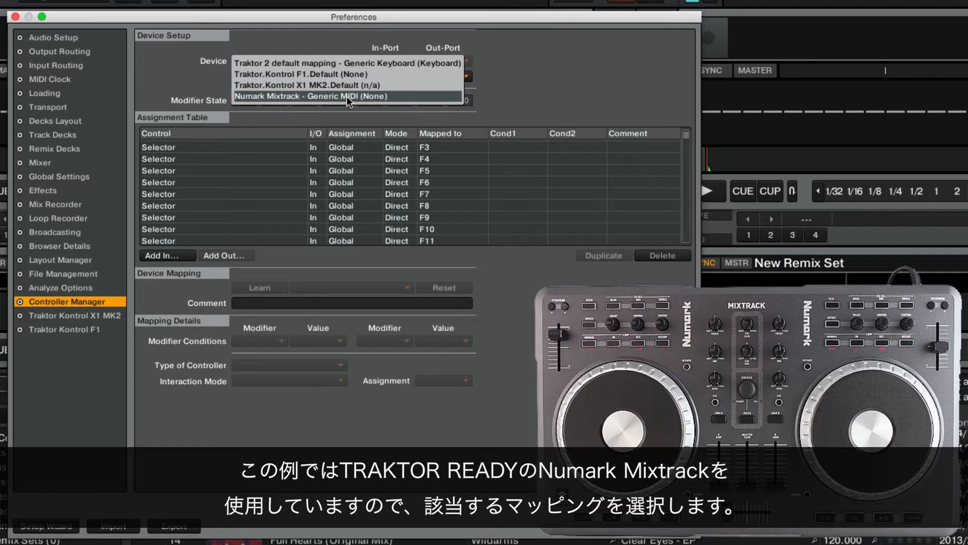
# Load the Numark Mixtrack - Generic MIDI mapping with In-Port and Out-Port set to Numark Mix Track.
pyautogui.click(312, 95)
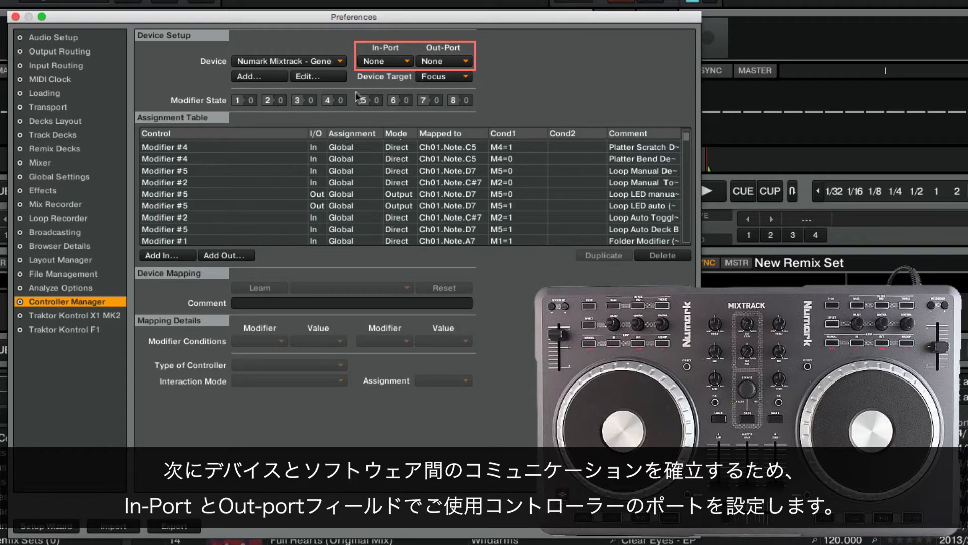
pyautogui.click(389, 60)
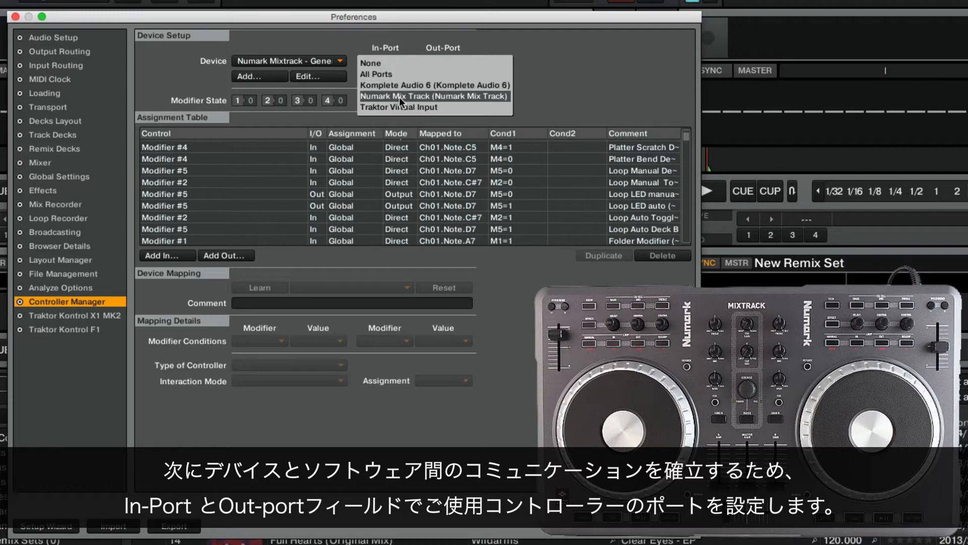
pyautogui.click(437, 96)
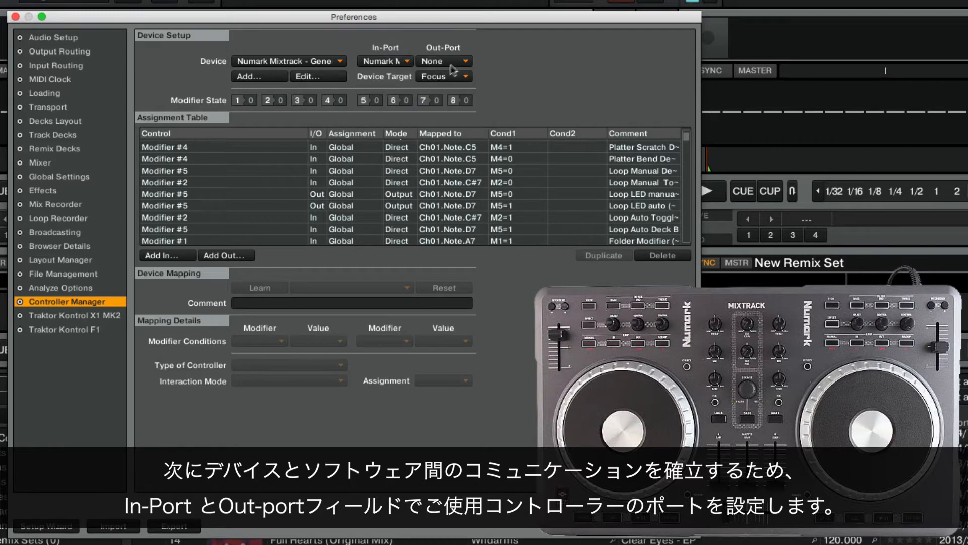
pyautogui.click(458, 61)
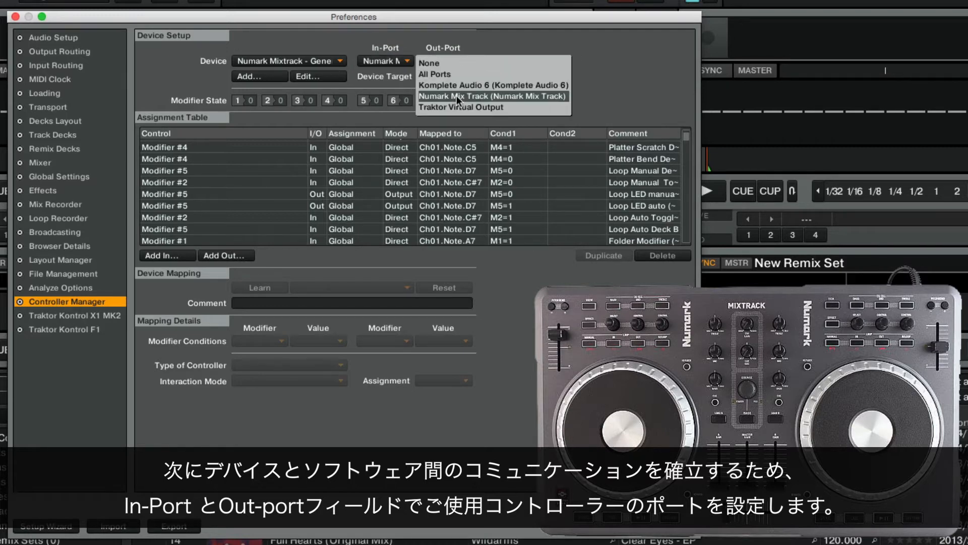
pyautogui.click(493, 96)
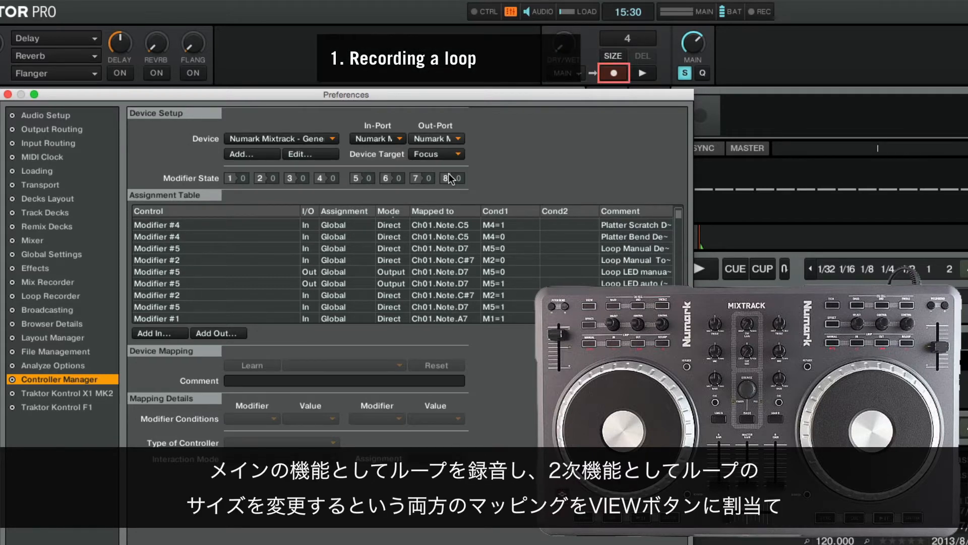
pyautogui.click(613, 55)
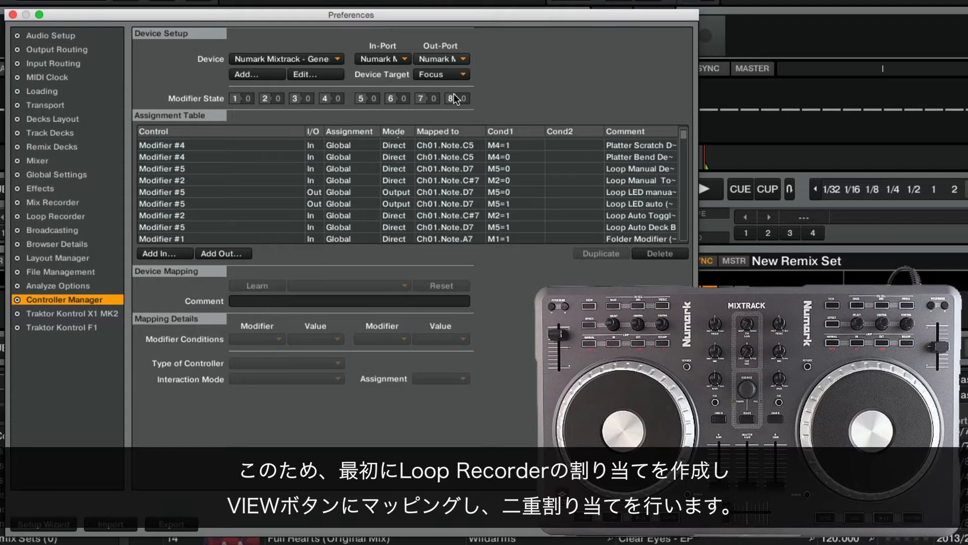
pyautogui.click(164, 254)
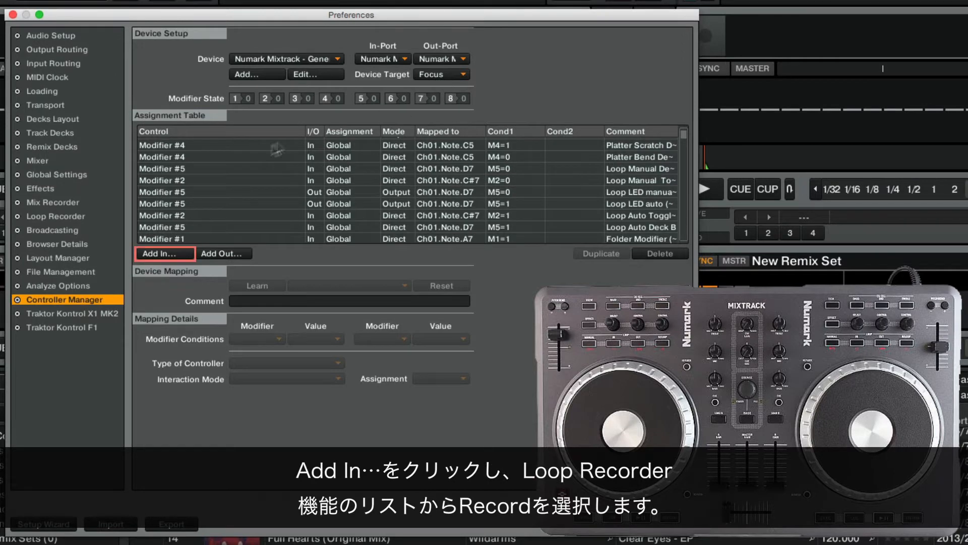
# Add a Loop Recorder Record input and learn it from the controller's VIEW button (Ch01.Note.F6).
pyautogui.click(163, 255)
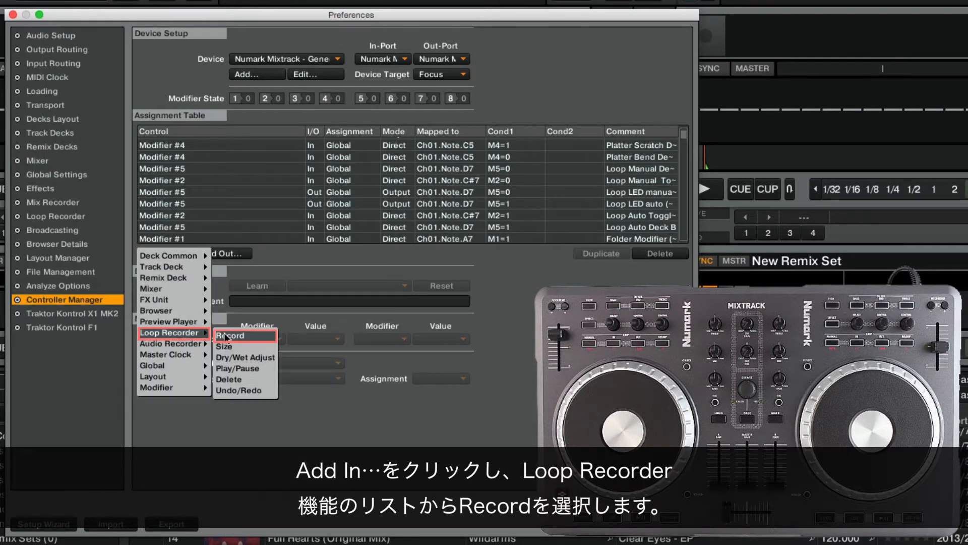
pyautogui.click(230, 336)
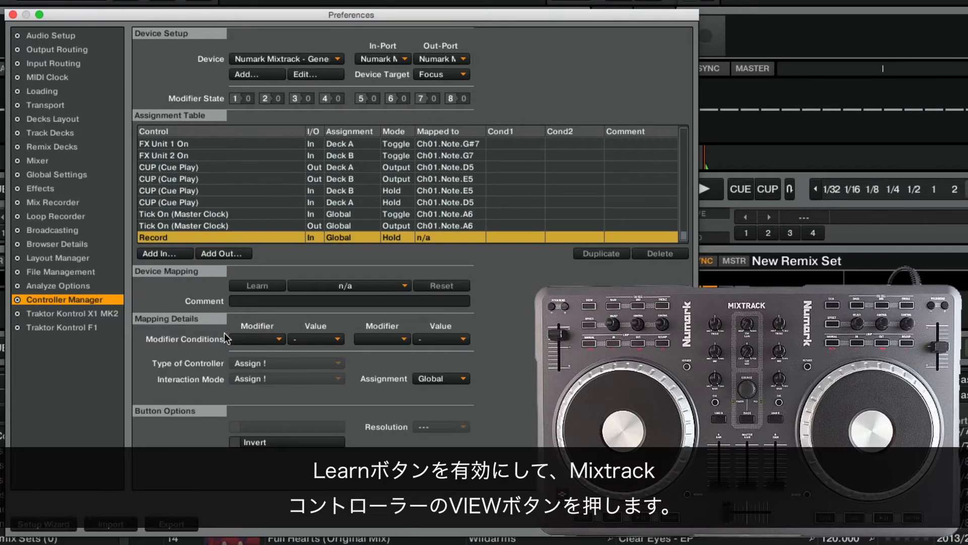
pyautogui.click(257, 285)
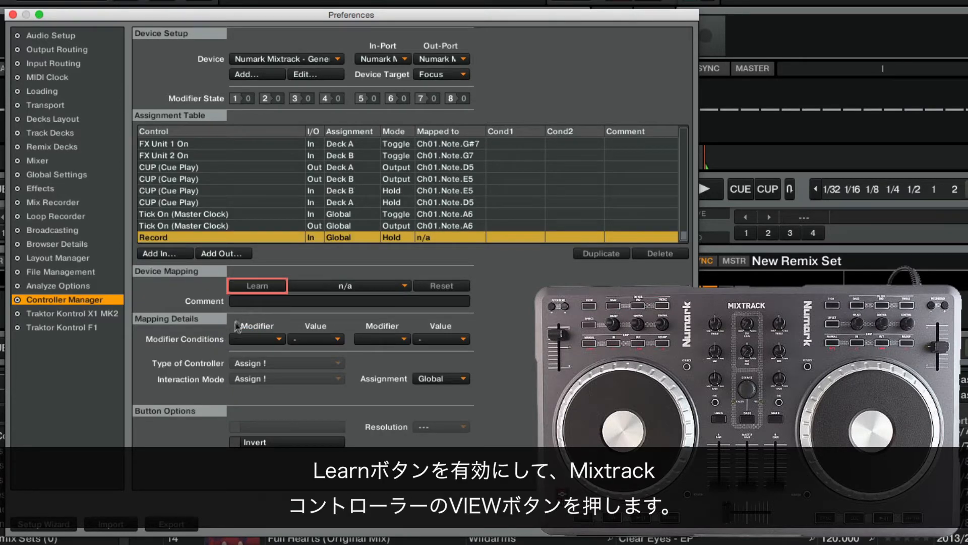
pyautogui.click(257, 285)
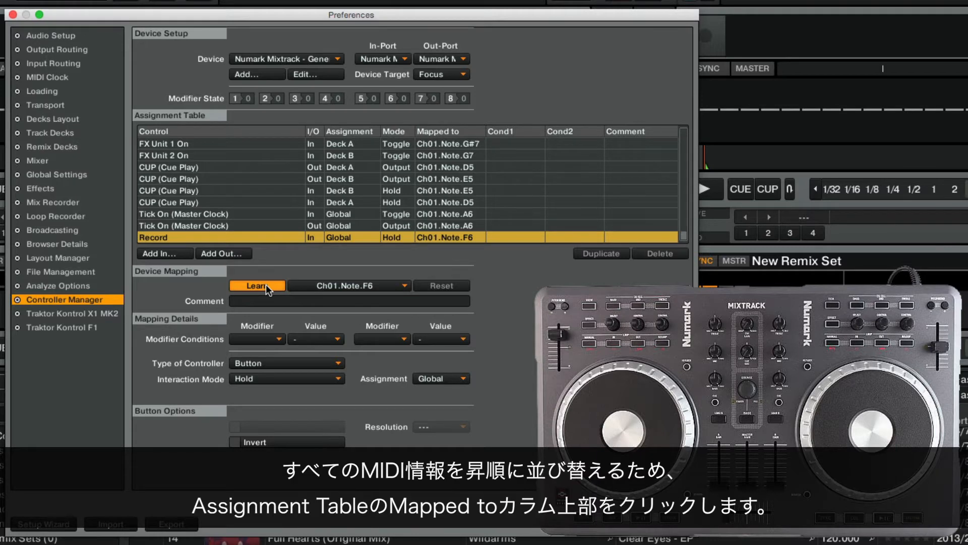
# Sort assignments by mapped note and reset the Only Browser On input's Ch01.Note.F6 mapping.
pyautogui.click(450, 131)
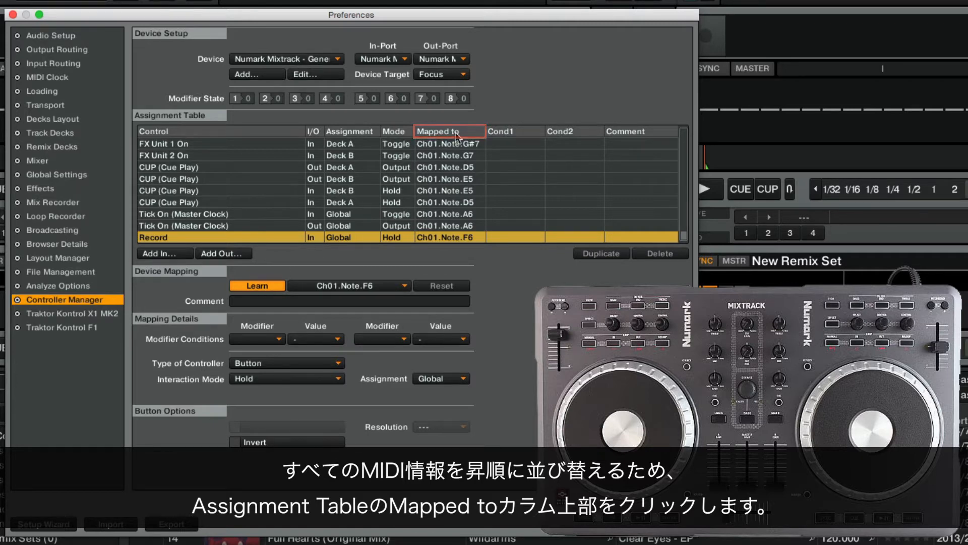
pyautogui.click(449, 131)
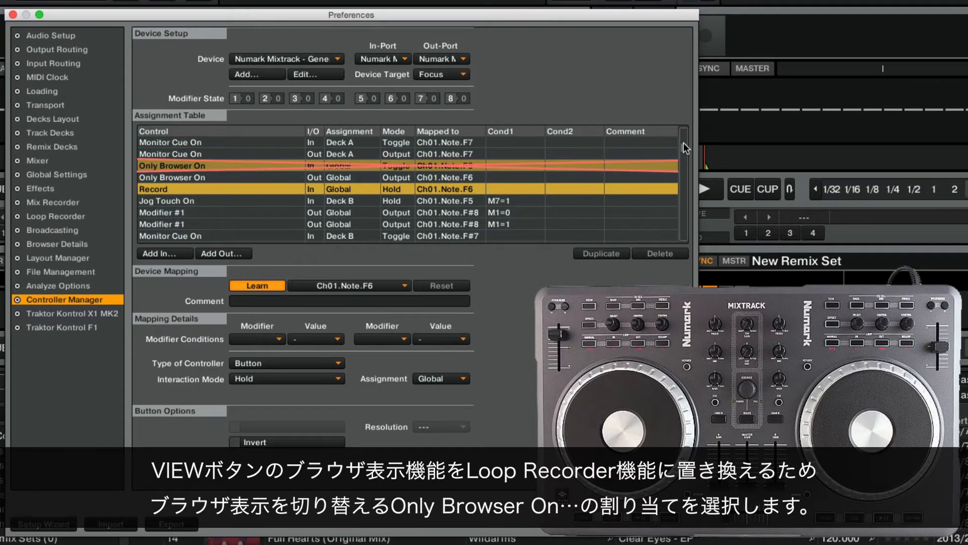
pyautogui.click(153, 190)
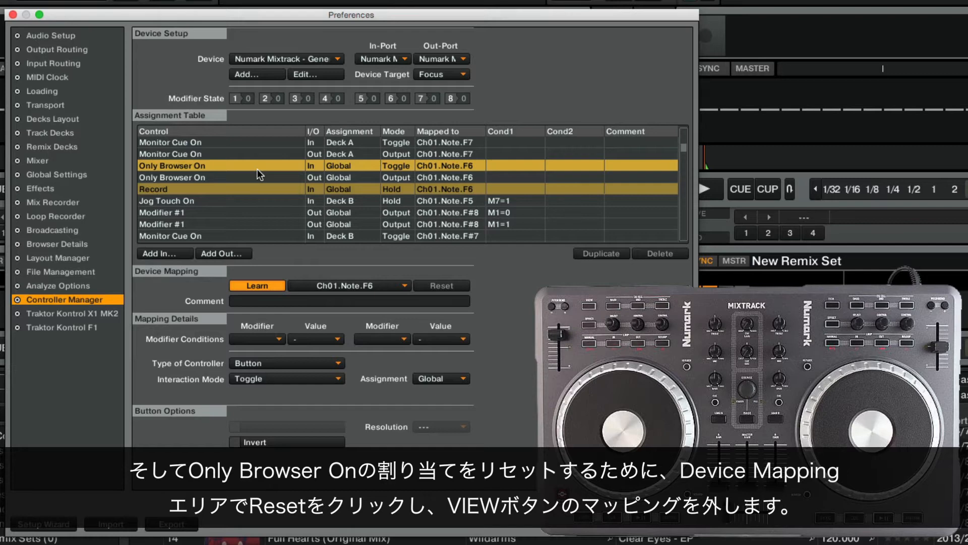
pyautogui.click(442, 285)
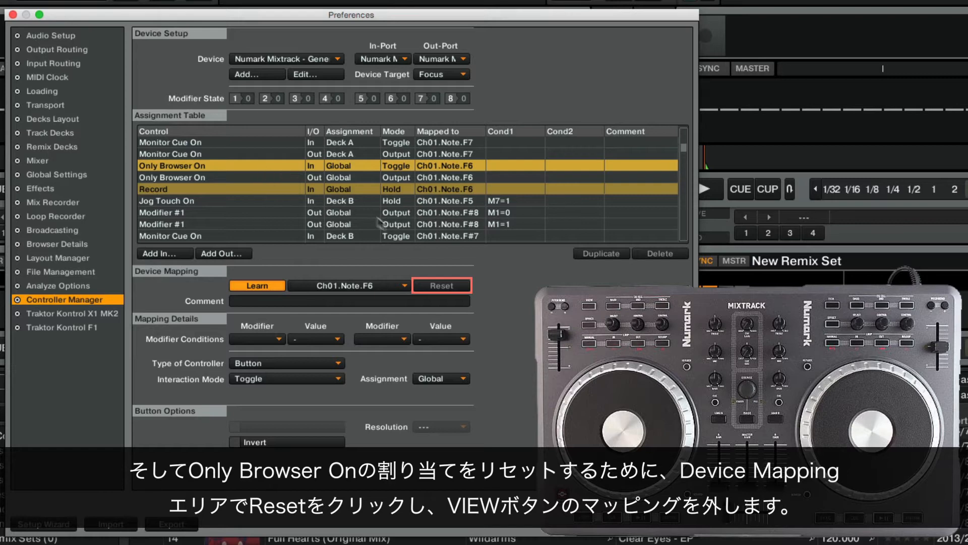
pyautogui.click(441, 285)
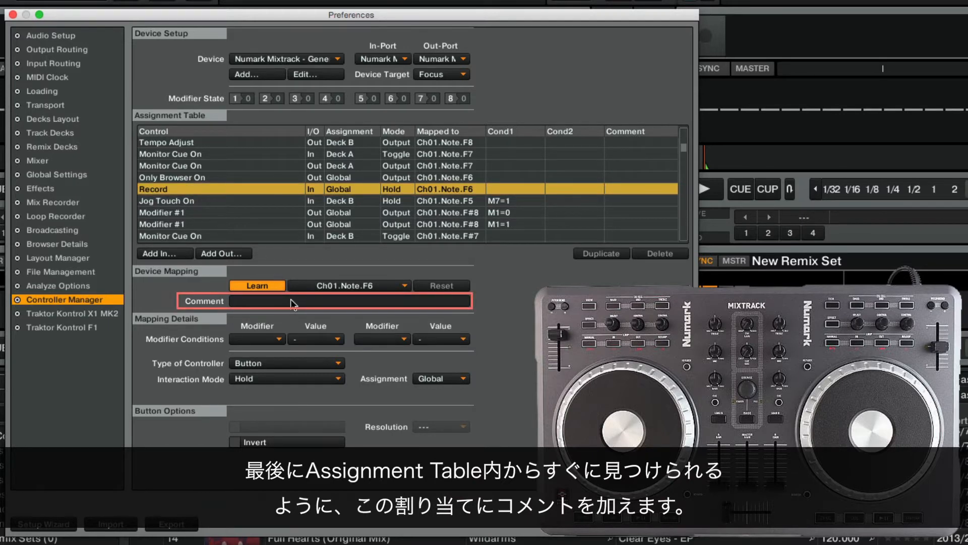
# Comment the Record input 'Loop Recorder' and set its interaction mode to Toggle.
pyautogui.write('L')
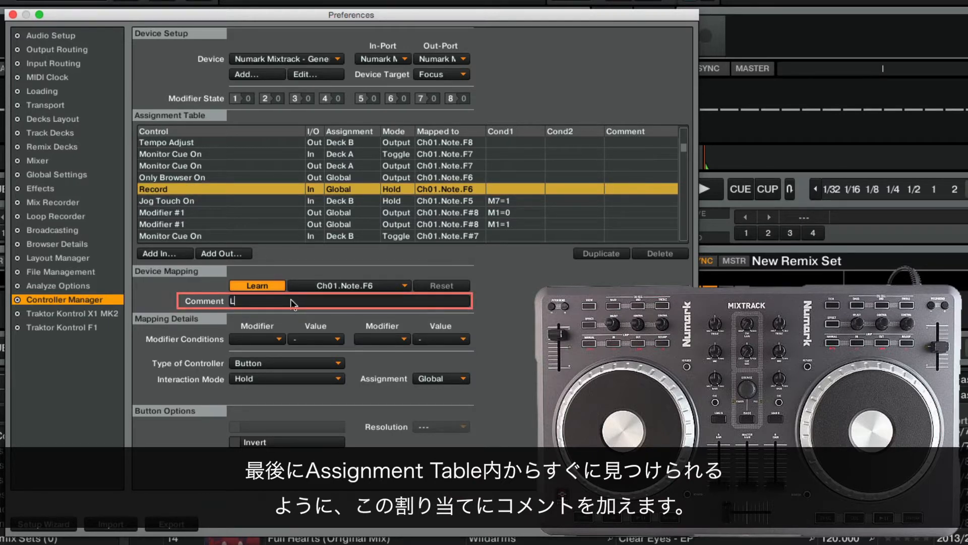
pyautogui.write('Loop Recorder')
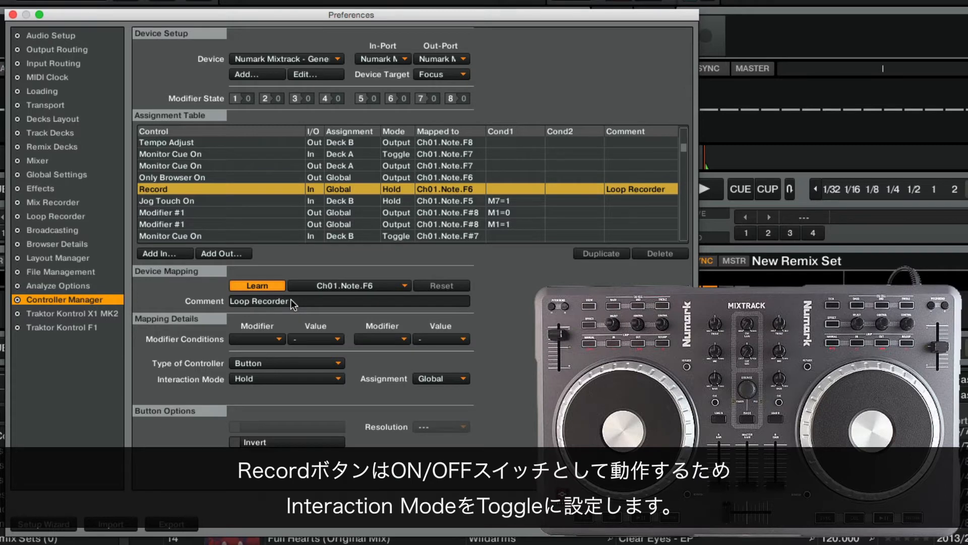
pyautogui.click(286, 378)
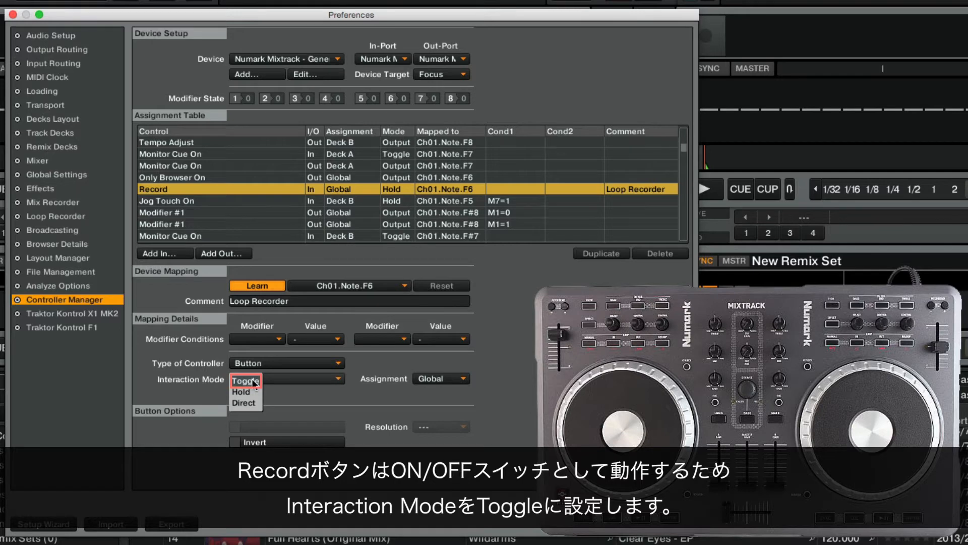
pyautogui.click(244, 382)
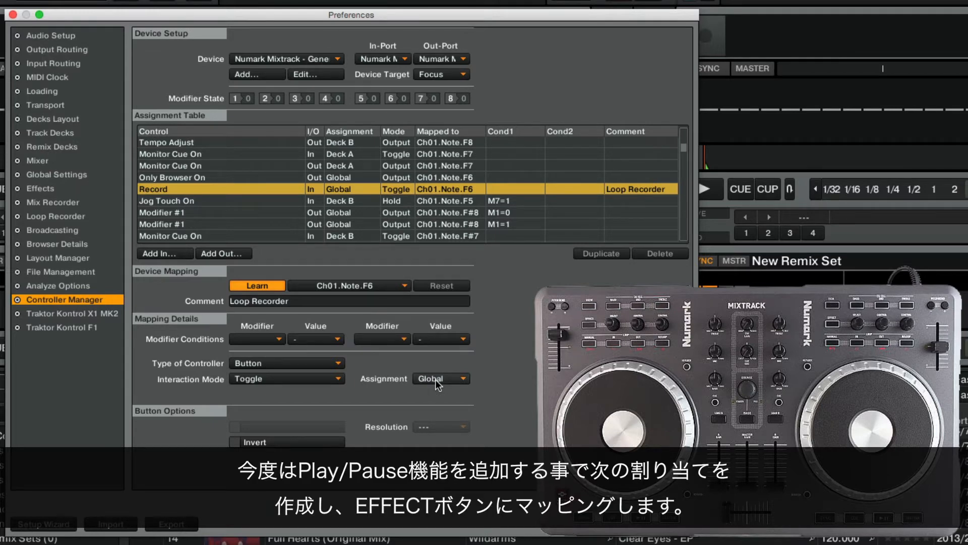
# Add a Loop Recorder Play/Pause input on Ch01.Note.D#7 in Toggle mode, commented 'Loop Recorder'.
pyautogui.click(165, 253)
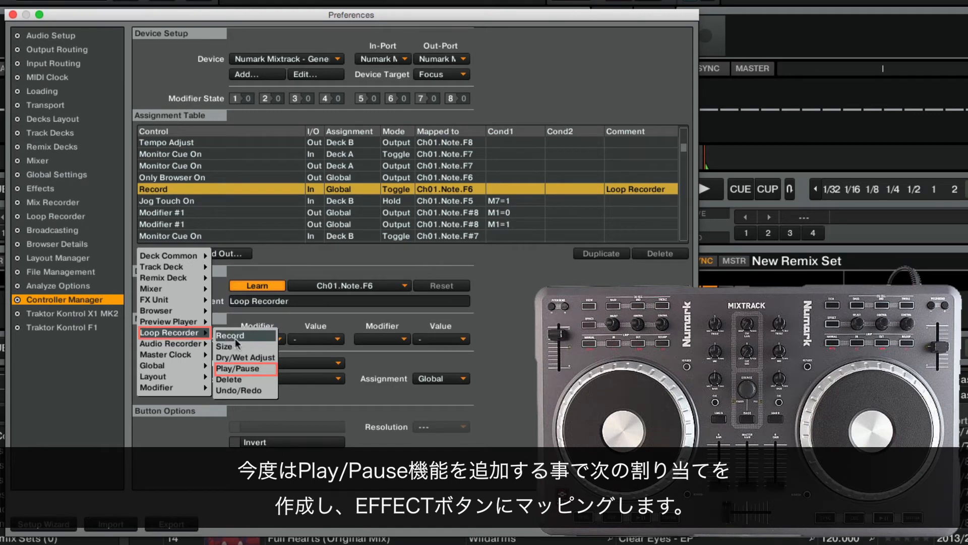
pyautogui.click(238, 369)
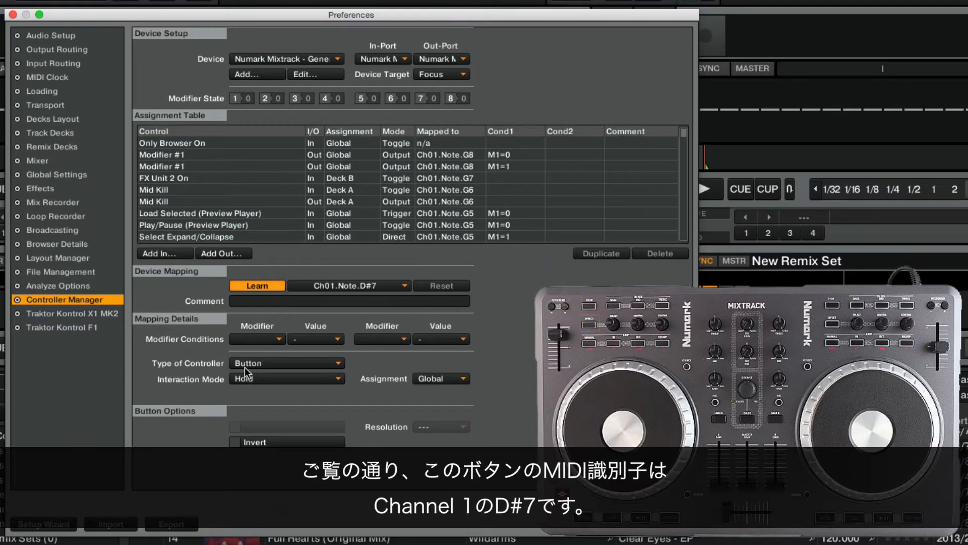
pyautogui.click(349, 286)
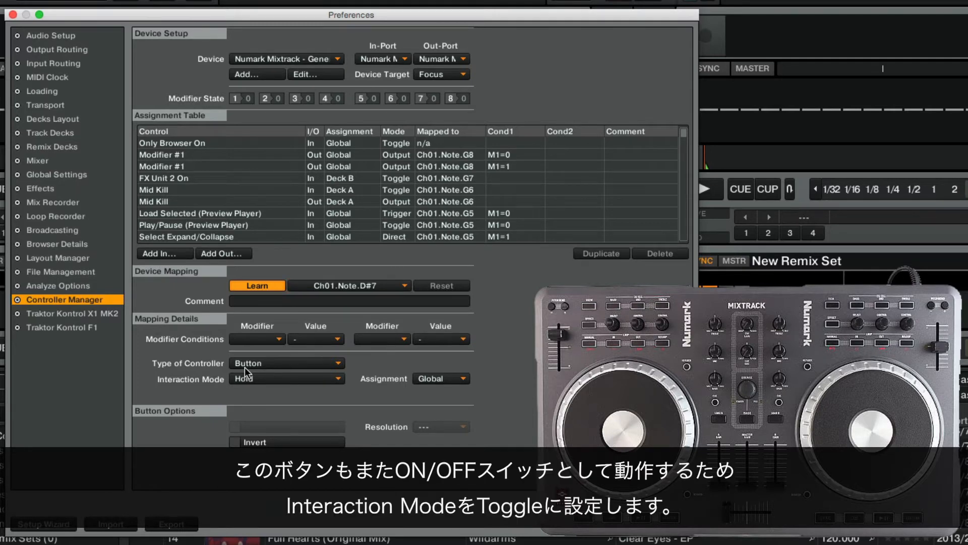
pyautogui.moveTo(339, 383)
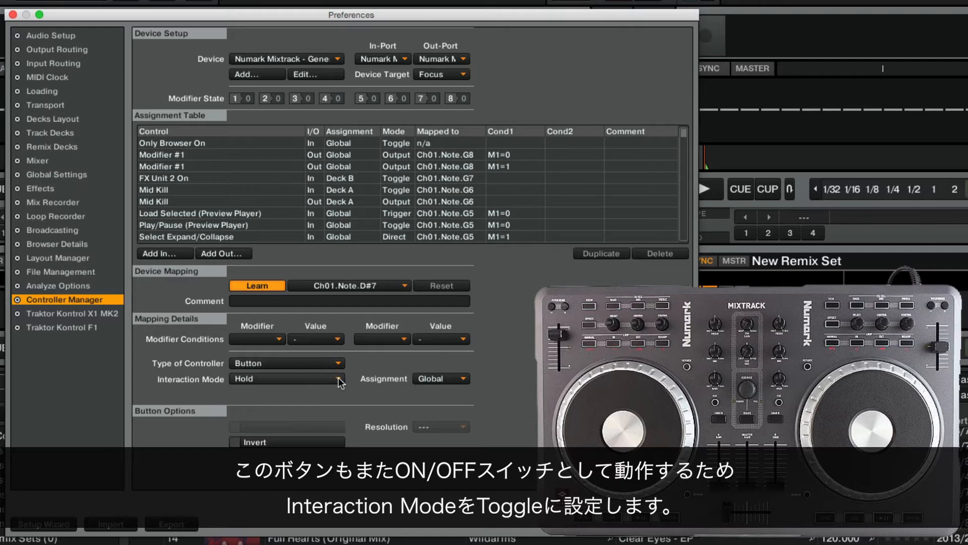
pyautogui.click(287, 378)
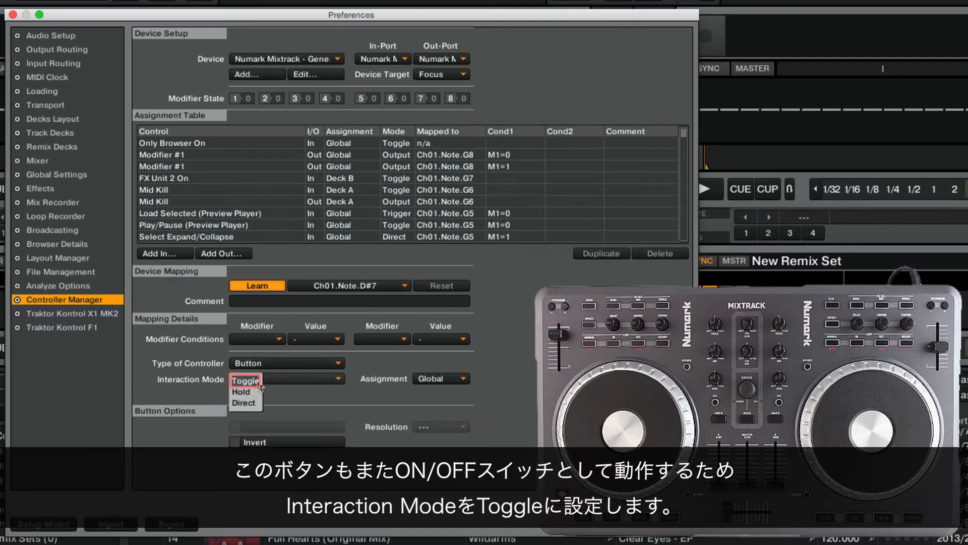
pyautogui.click(244, 379)
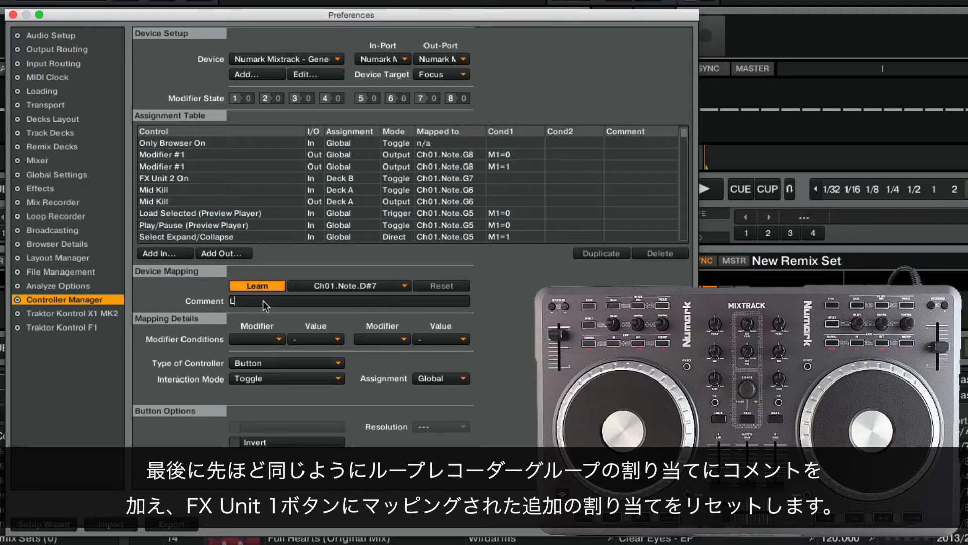
pyautogui.write('Loop Recorder')
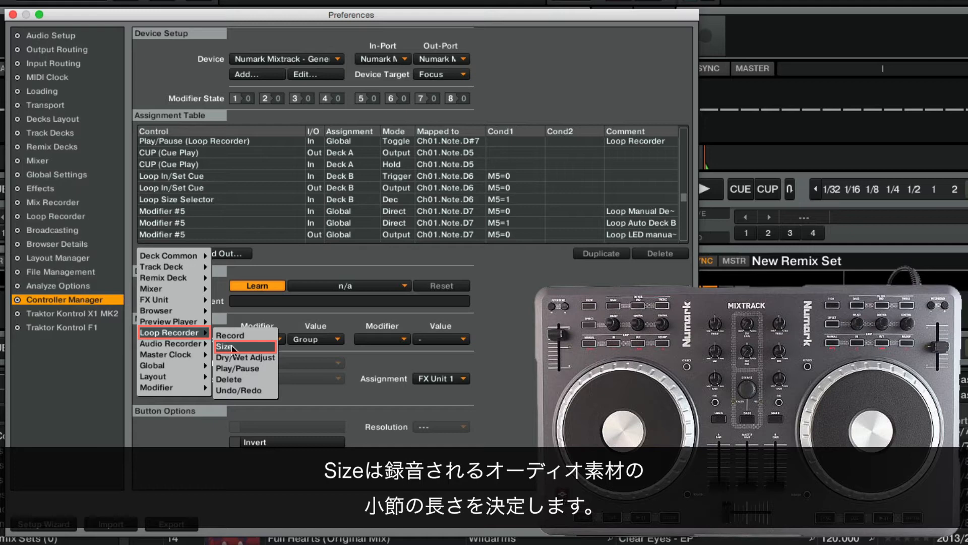
# Add a Loop Recorder Size input on Ch01.Note.F6 as a Button with Inc interaction, commented 'Loop Recorder'.
pyautogui.click(225, 346)
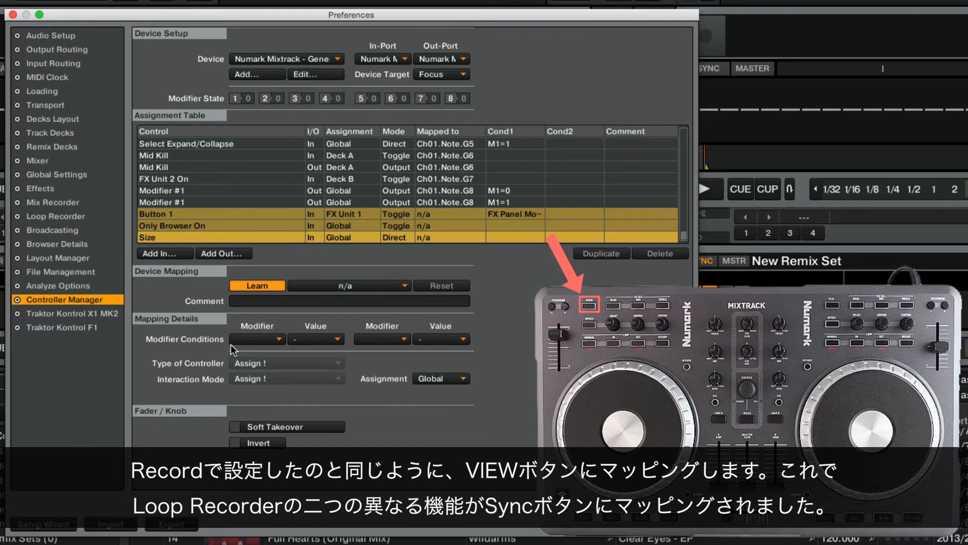
pyautogui.click(587, 304)
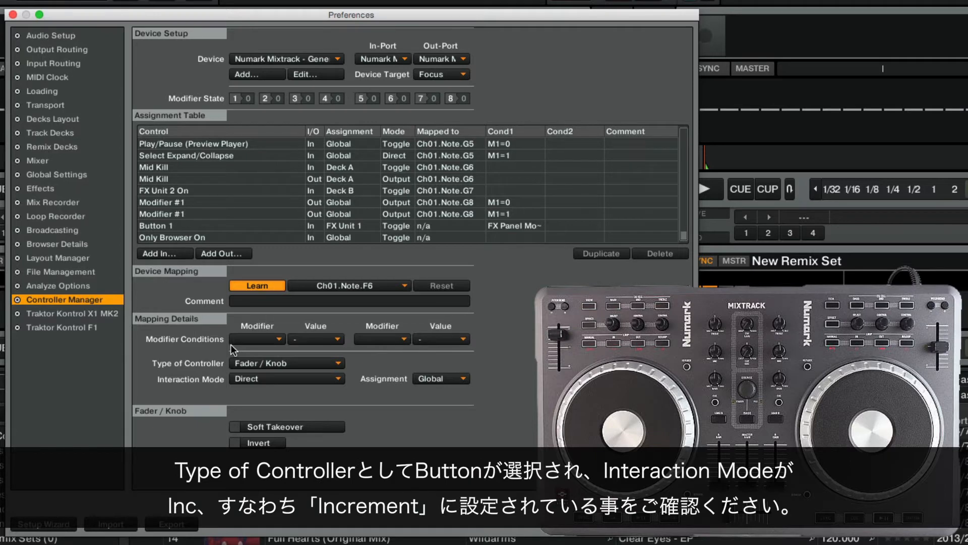
pyautogui.click(287, 363)
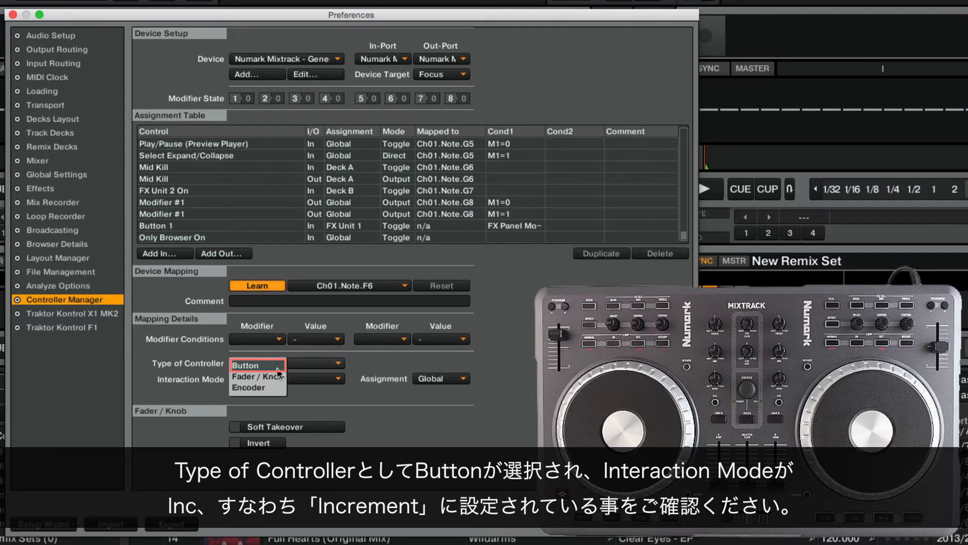
pyautogui.click(257, 365)
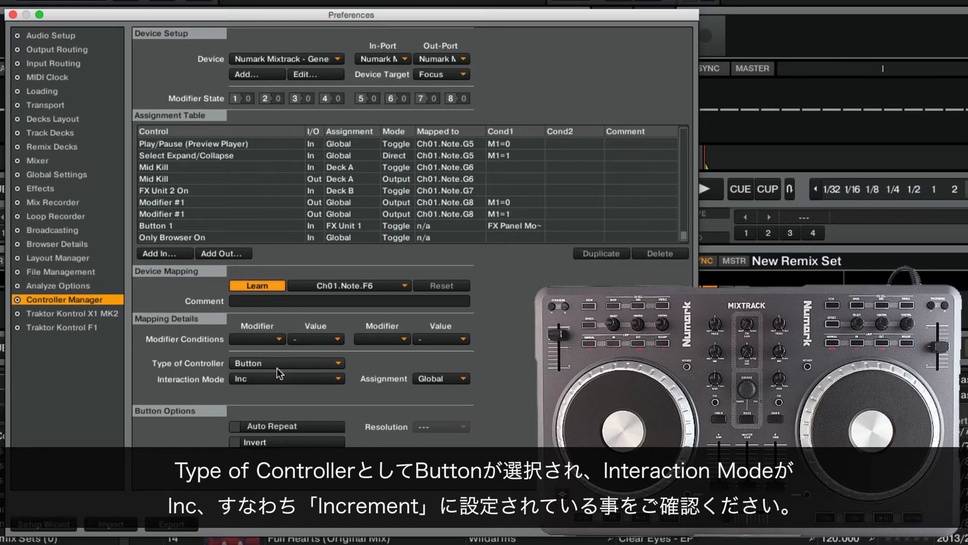
pyautogui.moveTo(337, 378)
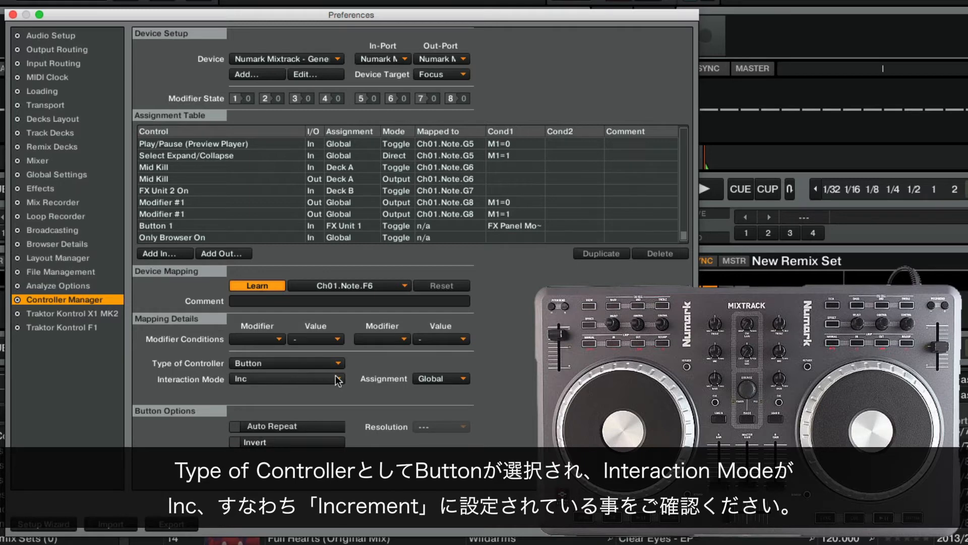
pyautogui.click(286, 378)
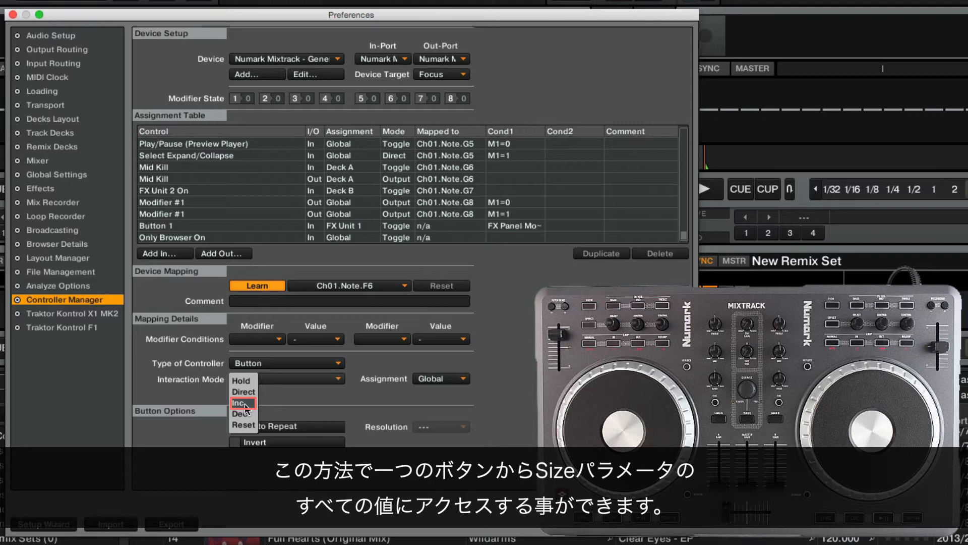
pyautogui.click(238, 402)
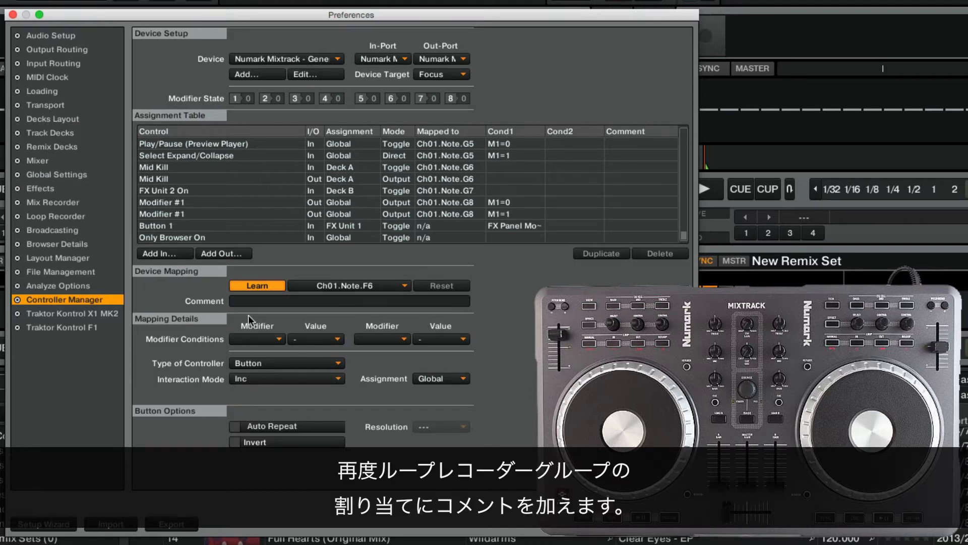
pyautogui.write('Loop')
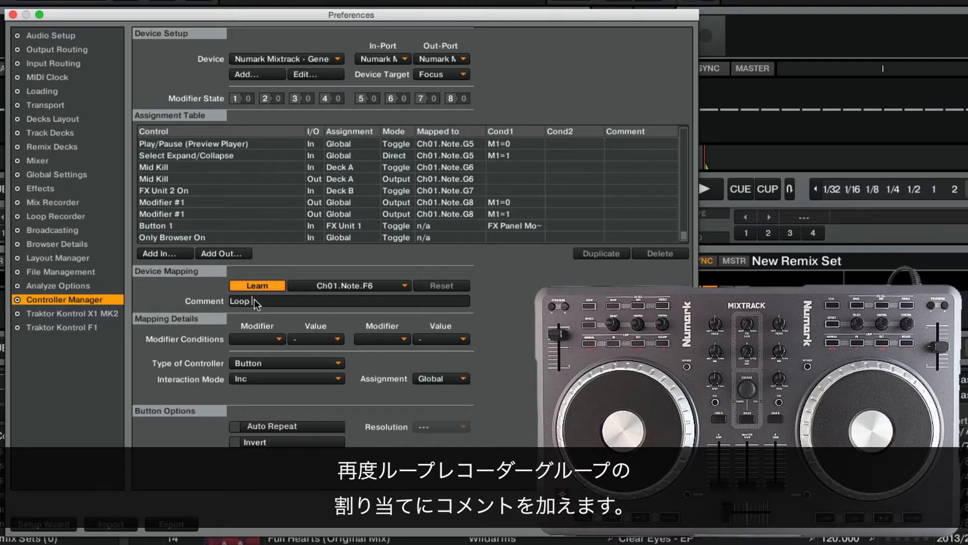
pyautogui.write('Recorder')
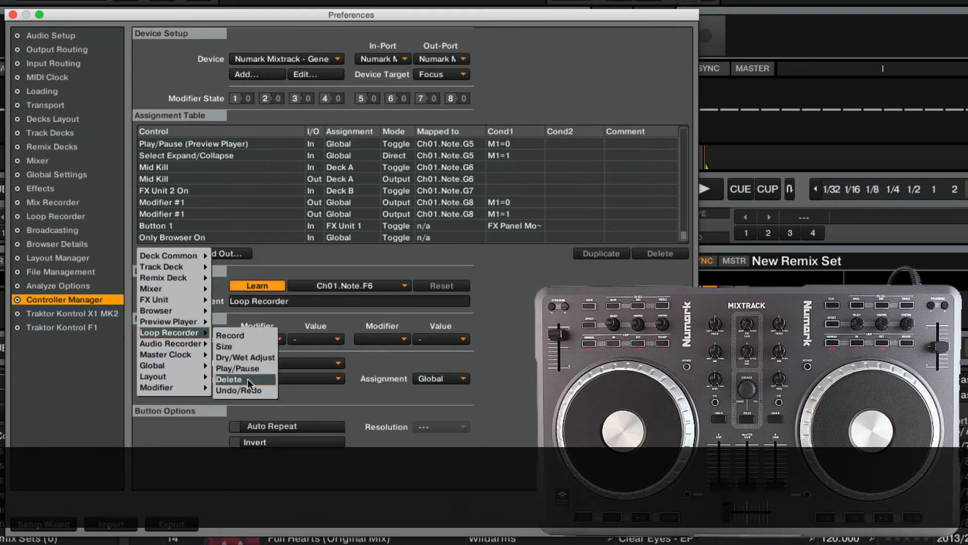
# Add a Loop Recorder Delete input on Ch01.Note.D#7 commented 'Loop Recorder', then switch Learn off.
pyautogui.click(230, 379)
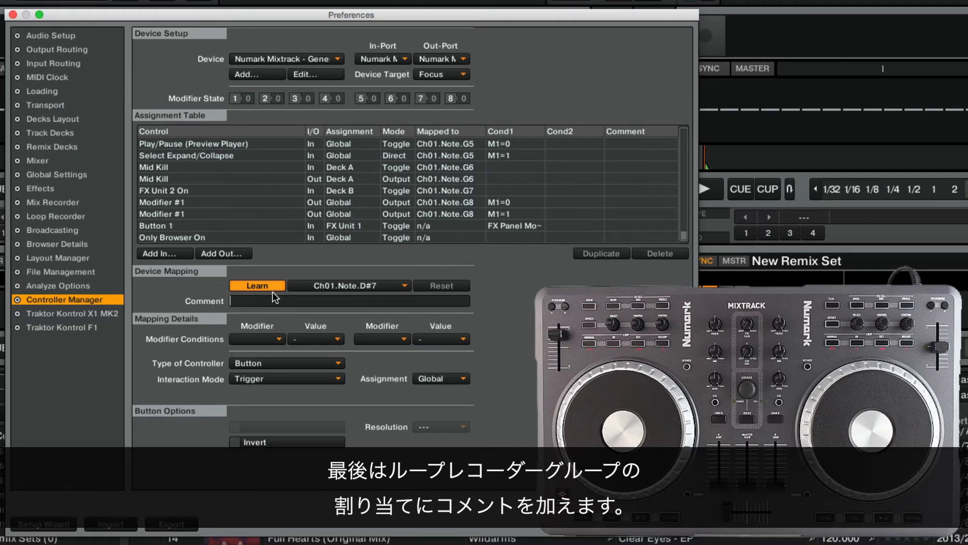
pyautogui.write('Loop Recorder')
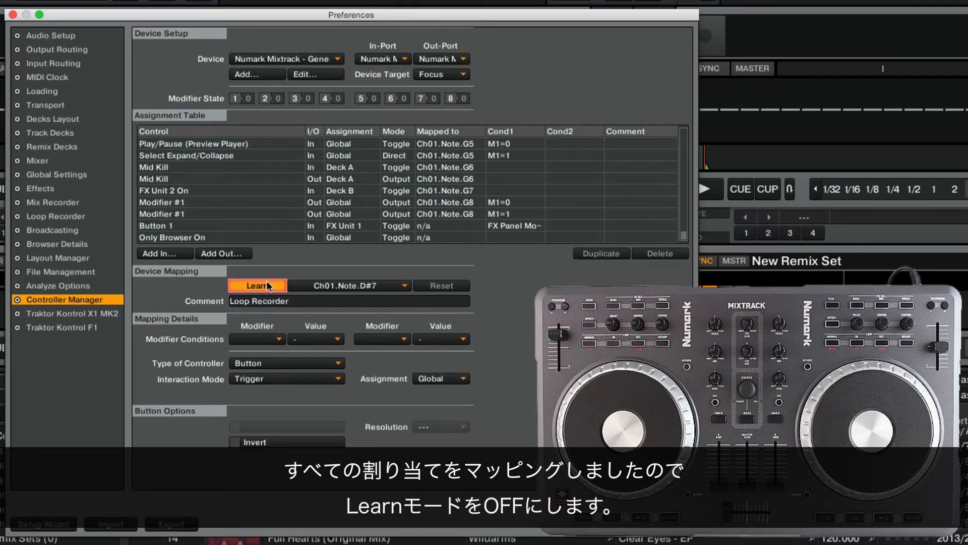
pyautogui.click(257, 285)
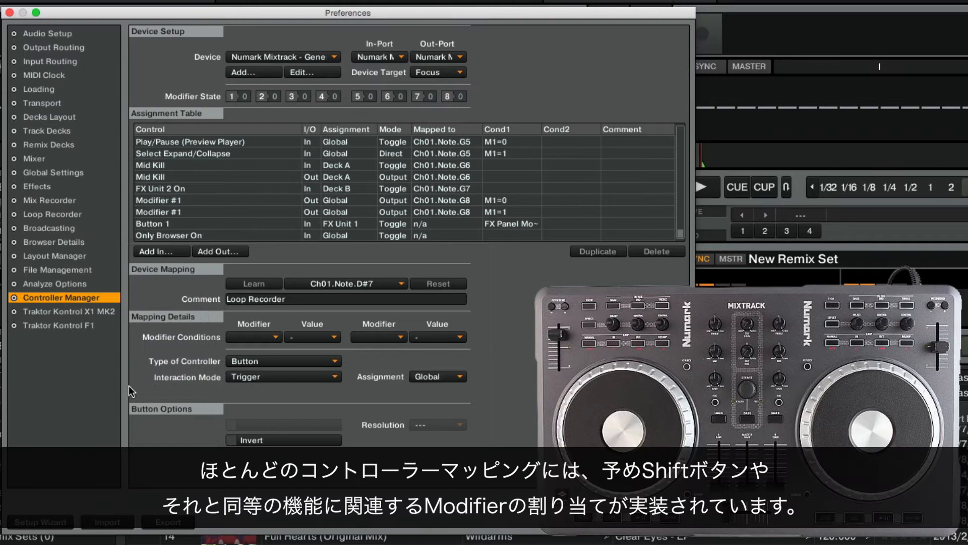
pyautogui.moveTo(264, 276)
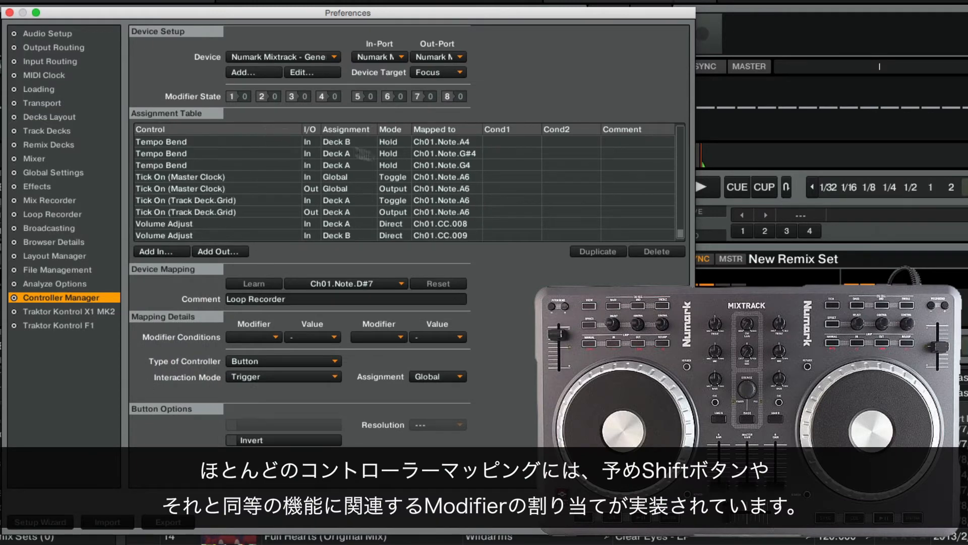
pyautogui.scroll(-3)
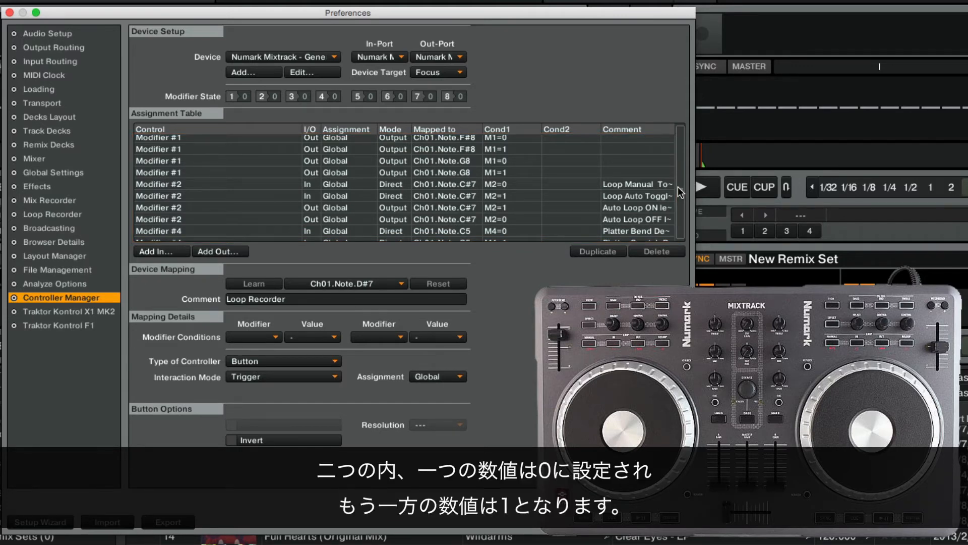
pyautogui.click(511, 160)
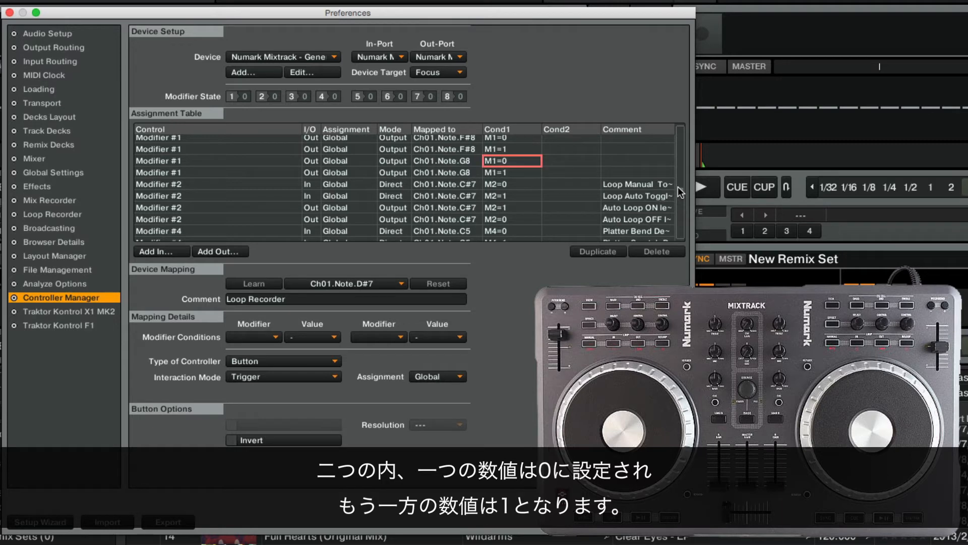
pyautogui.click(511, 172)
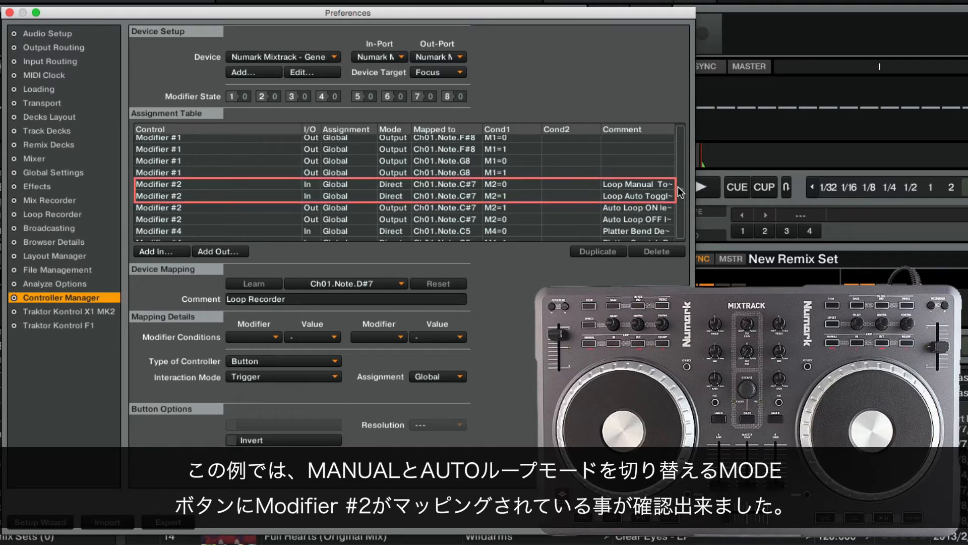
pyautogui.click(215, 184)
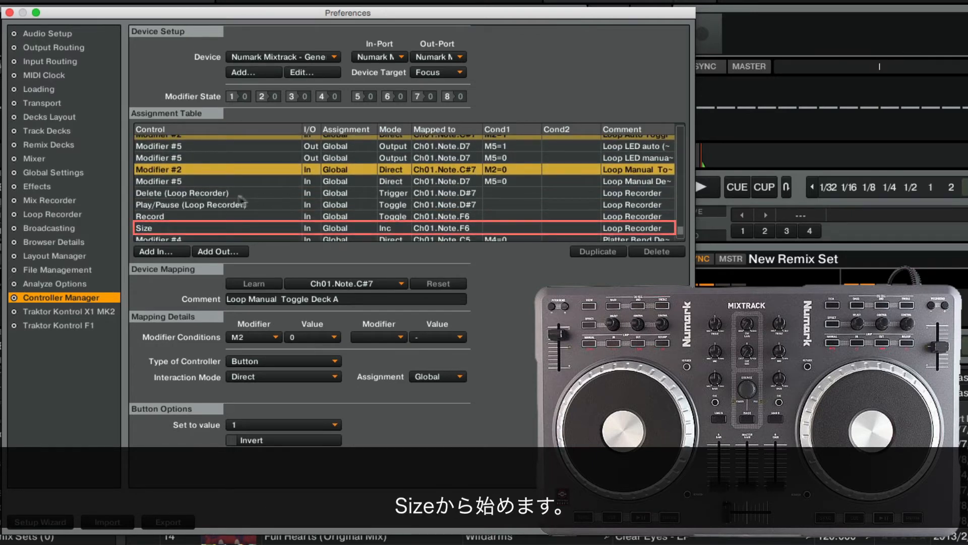
# Give the Loop Recorder Size input the modifier condition M2 = 1 and select the Delete input.
pyautogui.click(145, 228)
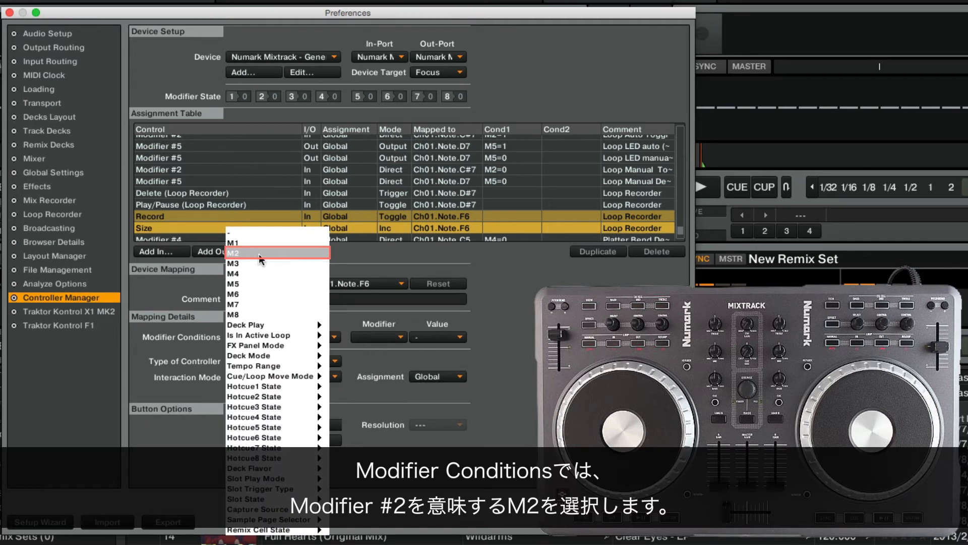
pyautogui.click(233, 252)
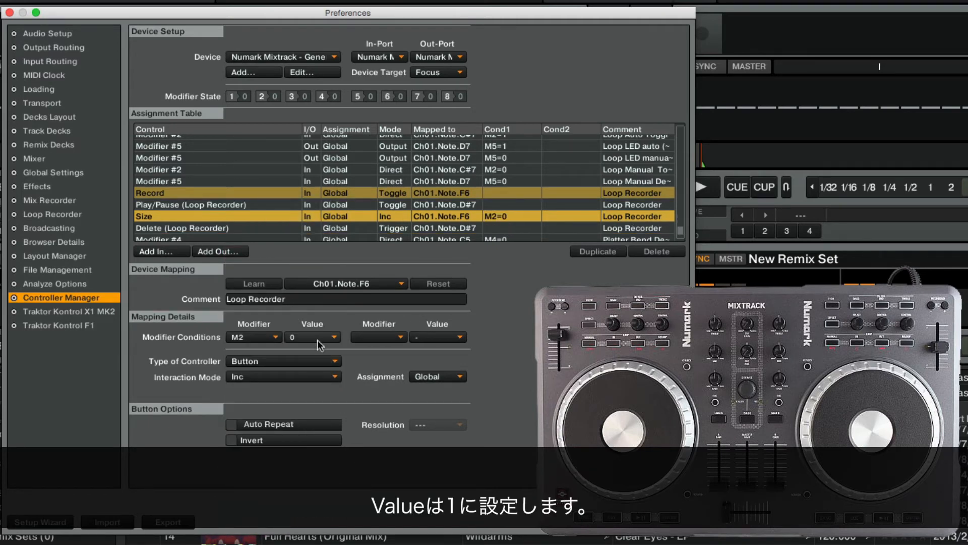
pyautogui.click(313, 336)
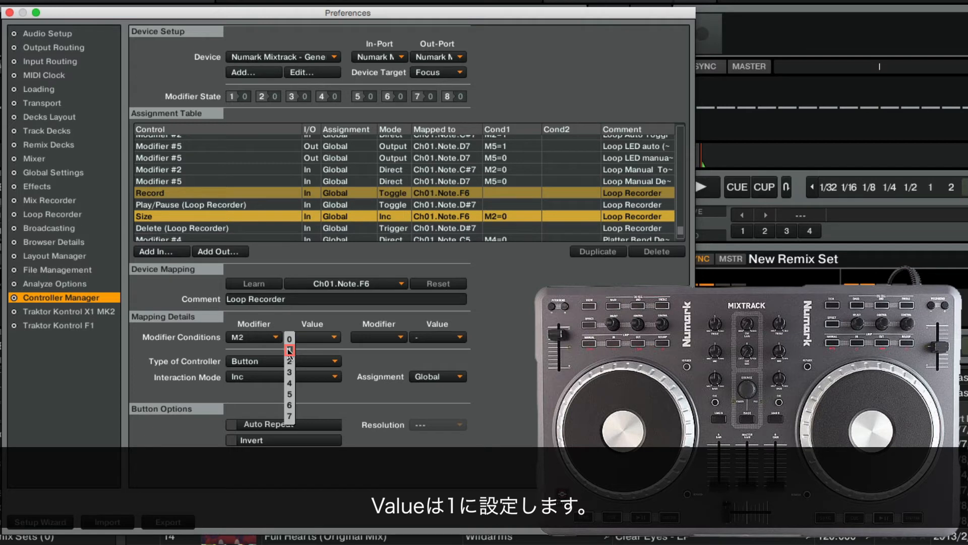
pyautogui.click(288, 349)
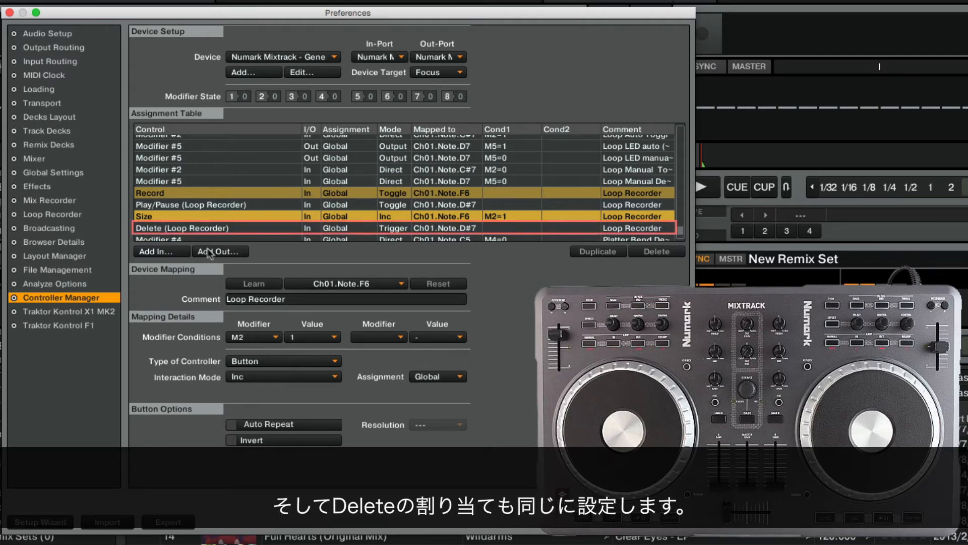
pyautogui.click(188, 228)
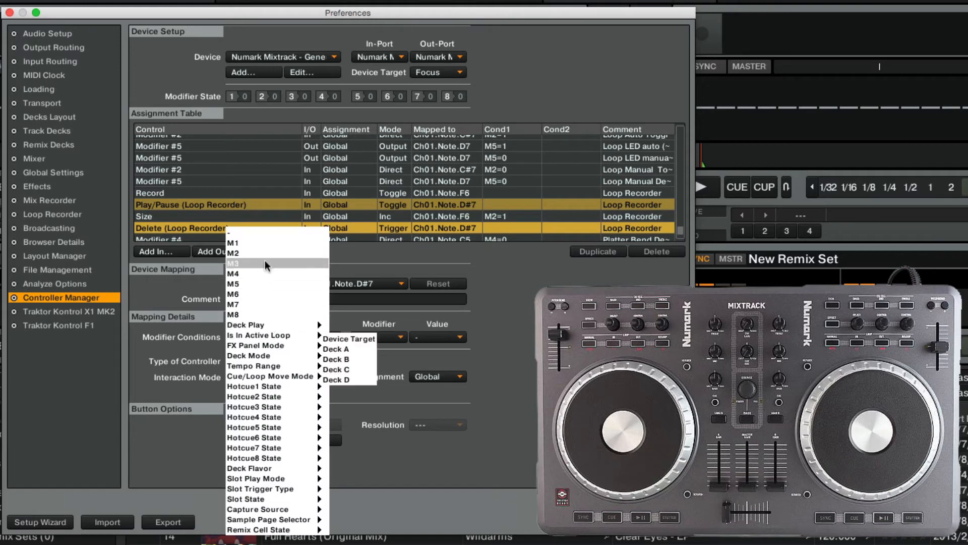
# Give the Loop Recorder Delete input the modifier condition M2 = 1.
pyautogui.click(234, 252)
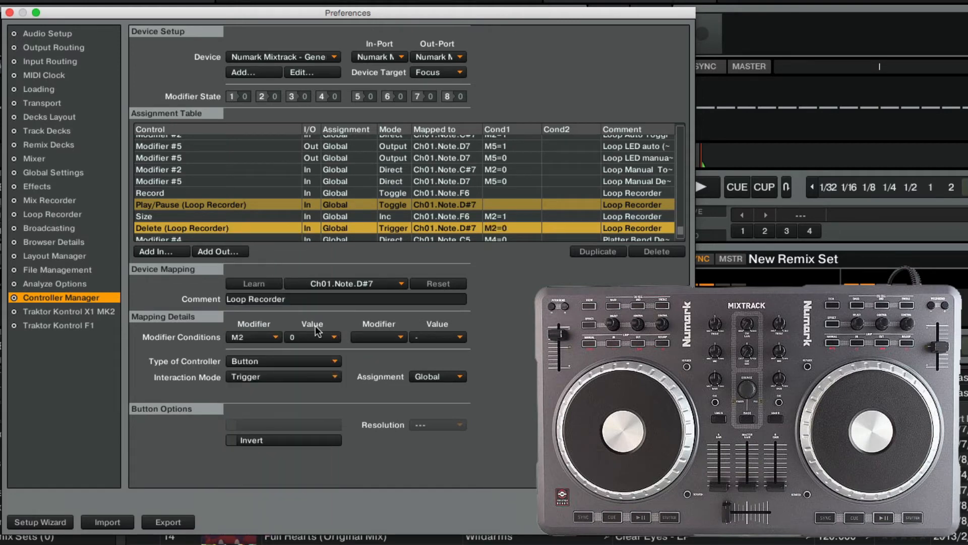
pyautogui.click(313, 337)
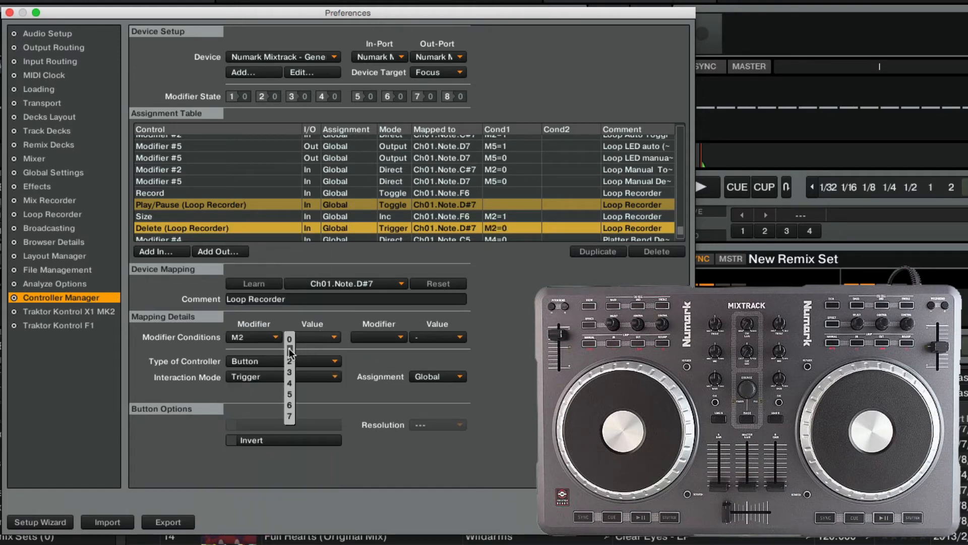
pyautogui.click(289, 349)
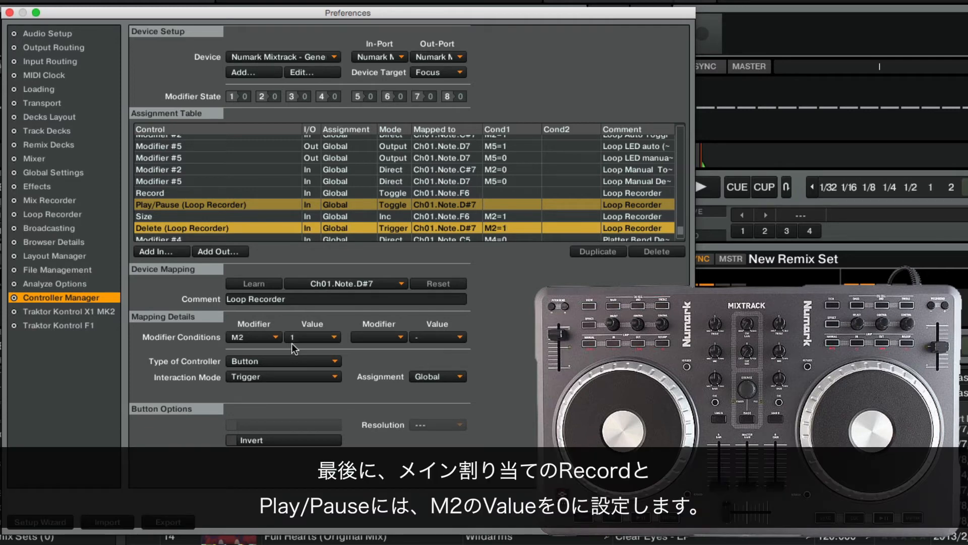
pyautogui.moveTo(165, 215)
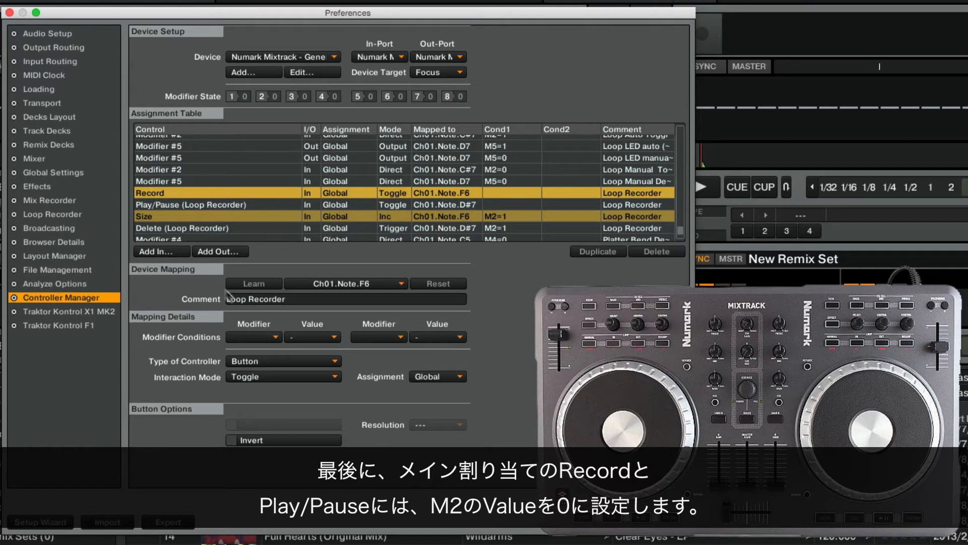
# Give the Record input condition M2 = 0, then choose M2 for the Play/Pause input as well.
pyautogui.click(254, 337)
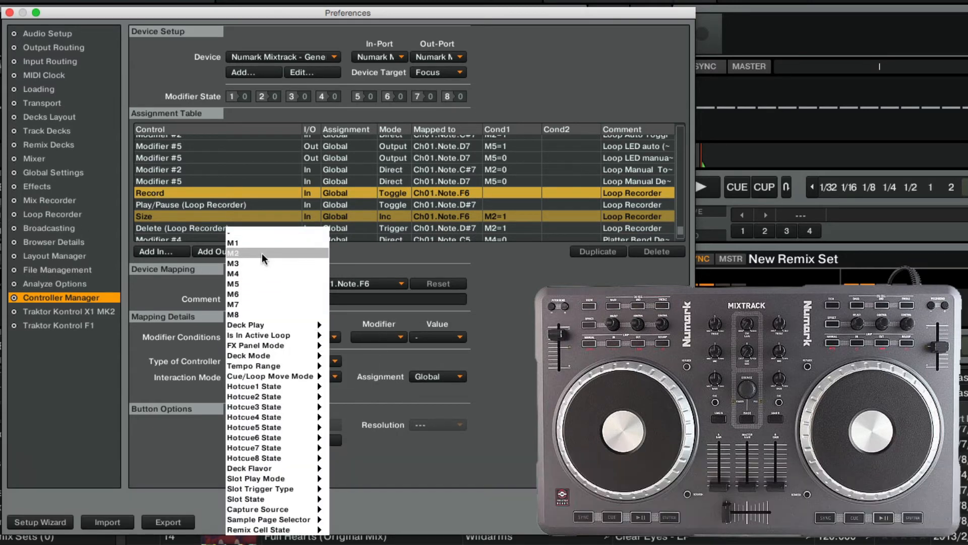
pyautogui.click(233, 252)
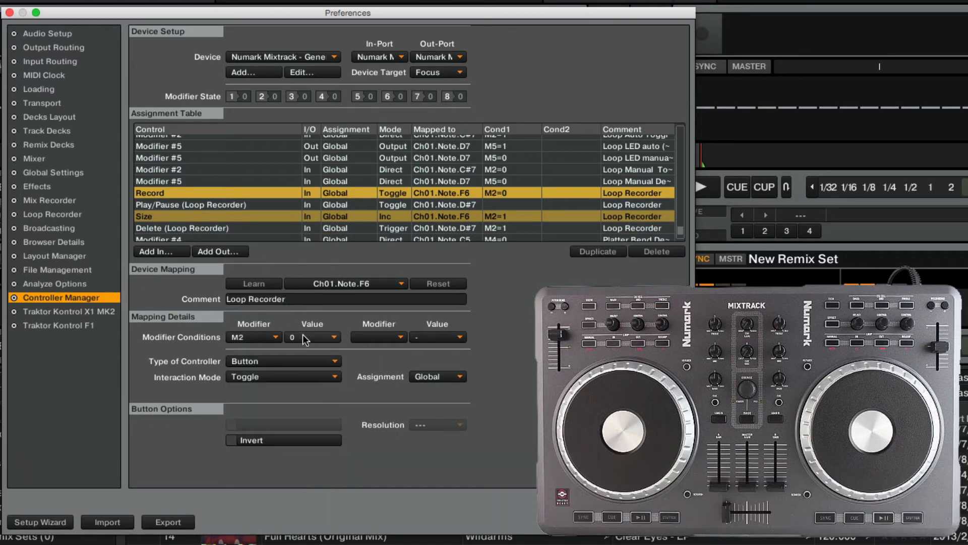
pyautogui.click(190, 205)
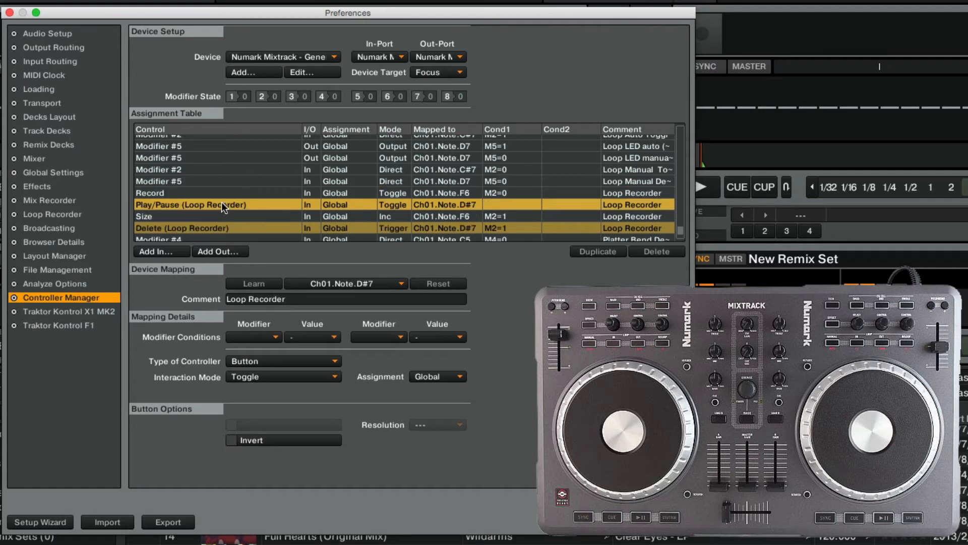
pyautogui.click(252, 337)
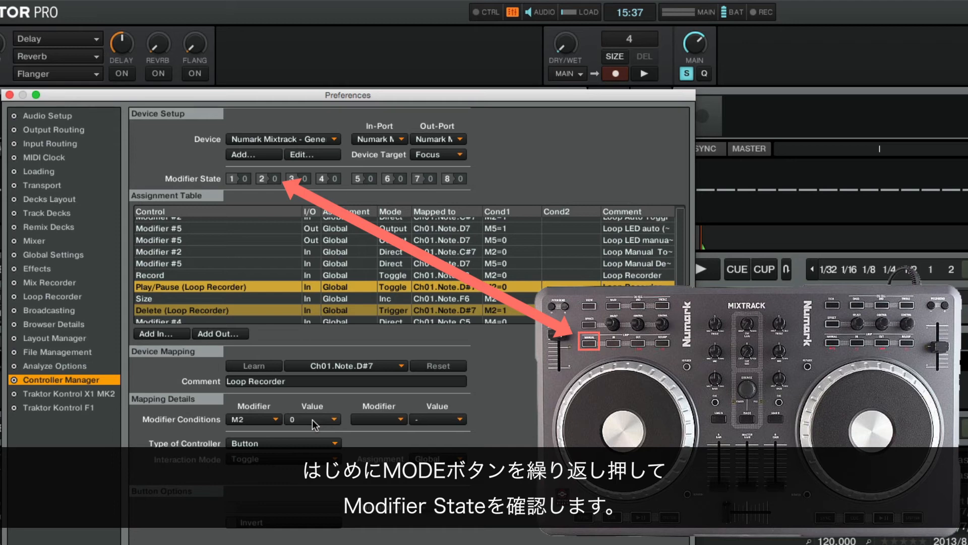
# Watch Modifier #2 switch from 0 to 1 as the controller's MODE button is pressed.
pyautogui.click(590, 340)
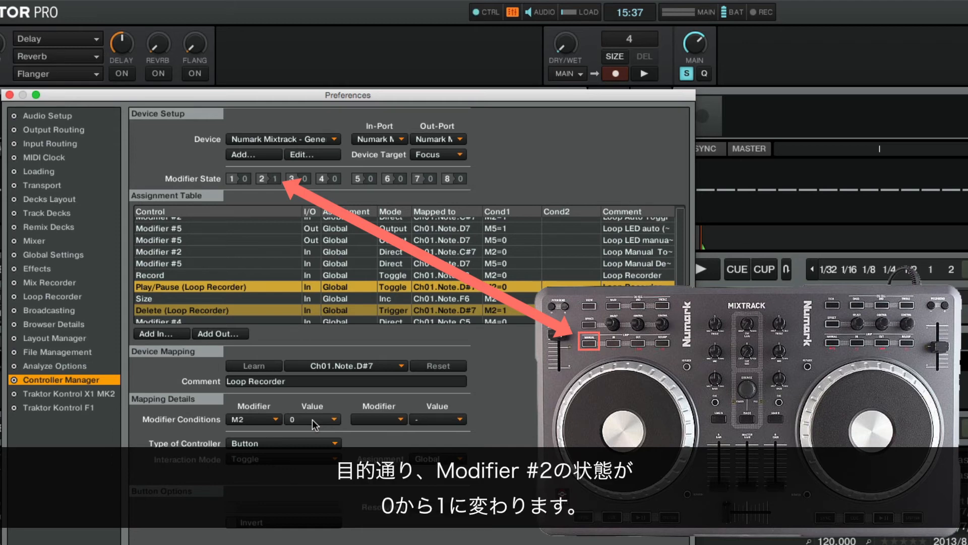
pyautogui.click(272, 178)
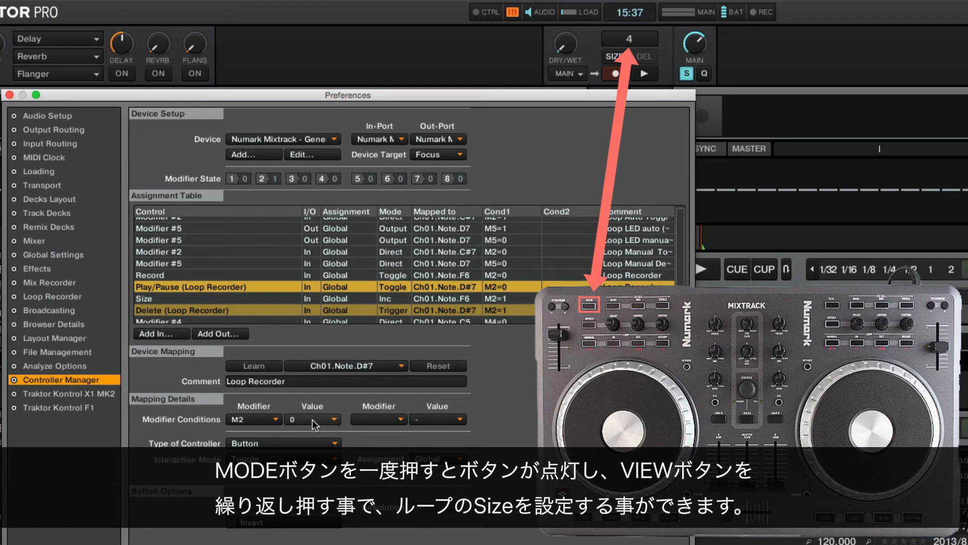
pyautogui.click(630, 38)
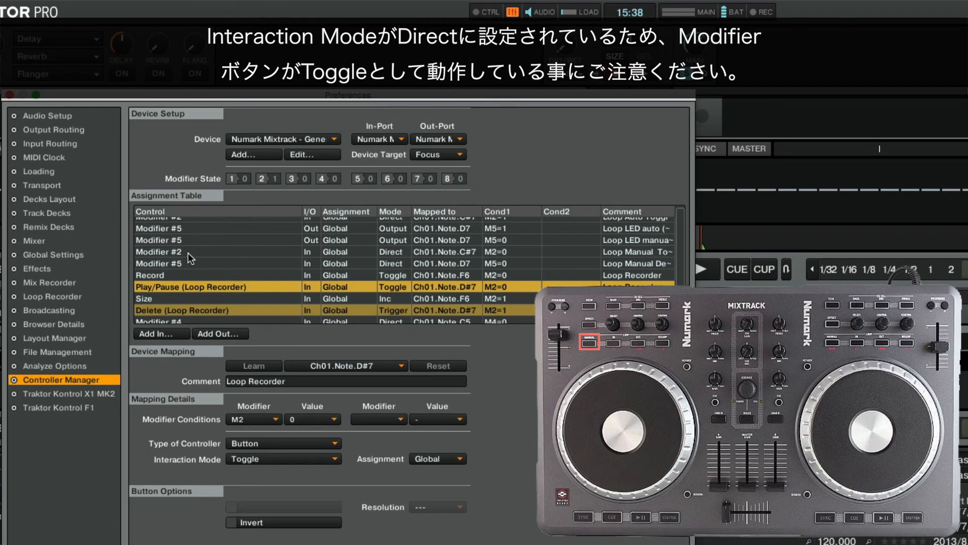
pyautogui.click(182, 253)
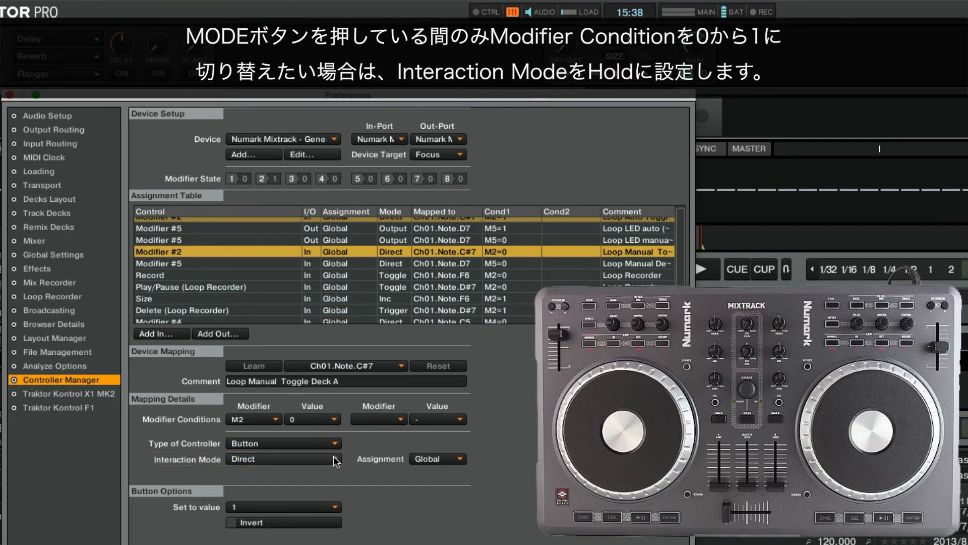
pyautogui.click(284, 458)
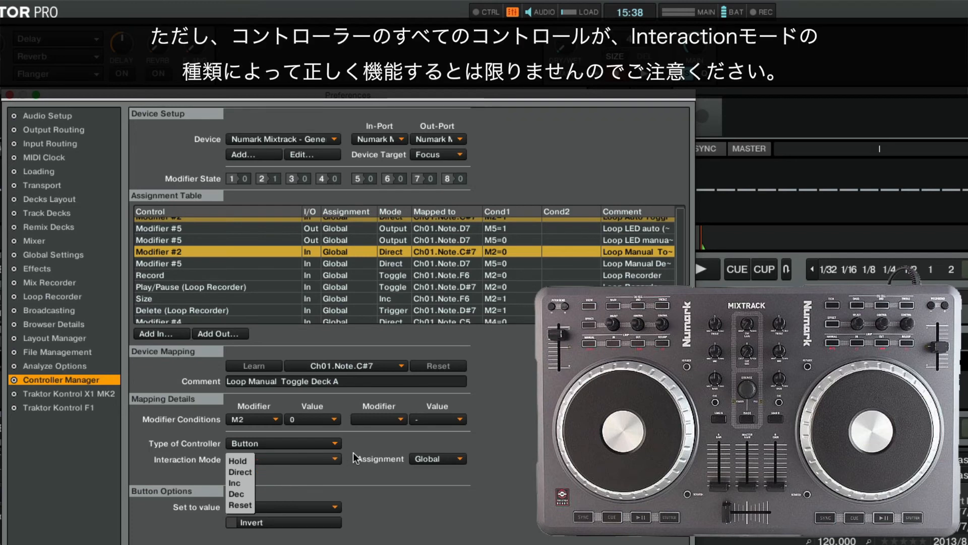
pyautogui.click(241, 472)
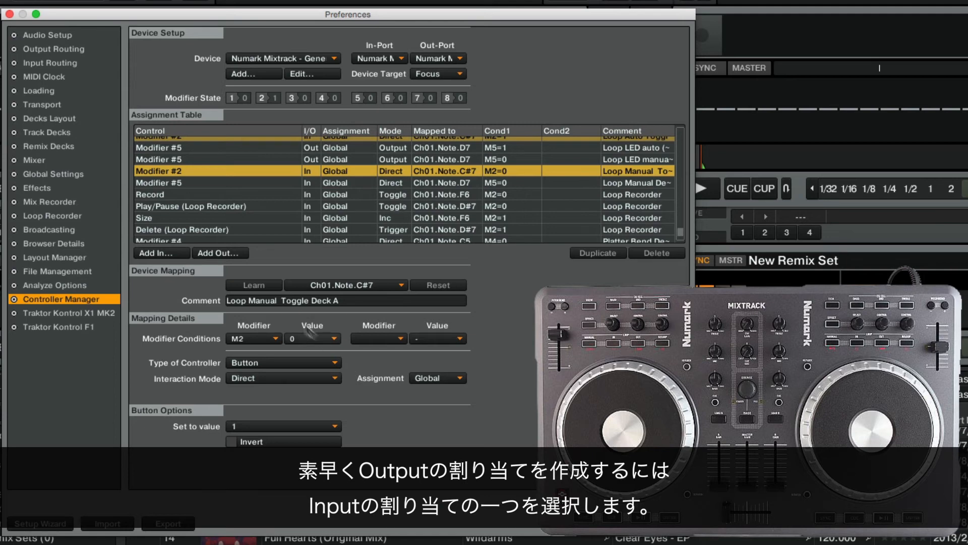
# Add a Record LED output on Ch01.Note.F6 with M2 = 0 matching the Record input.
pyautogui.click(150, 195)
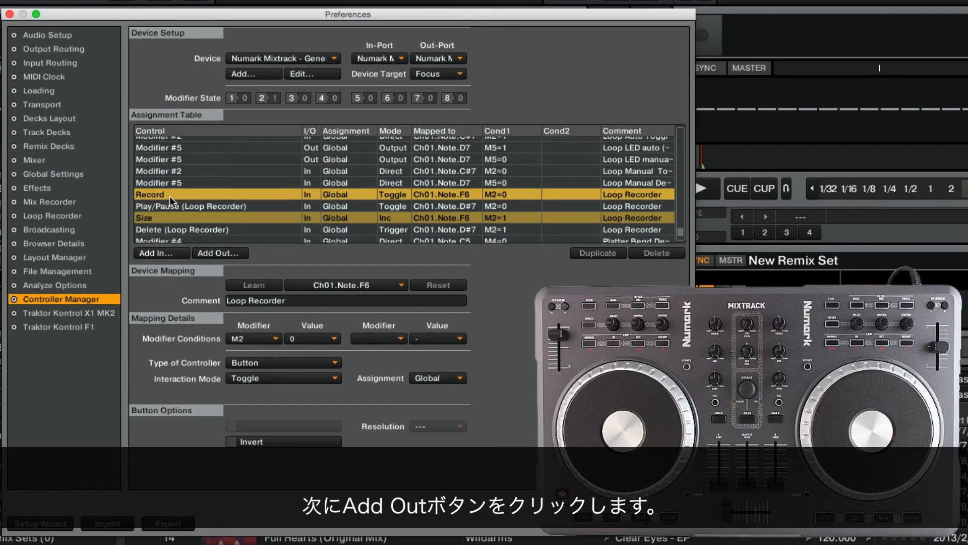
pyautogui.click(220, 252)
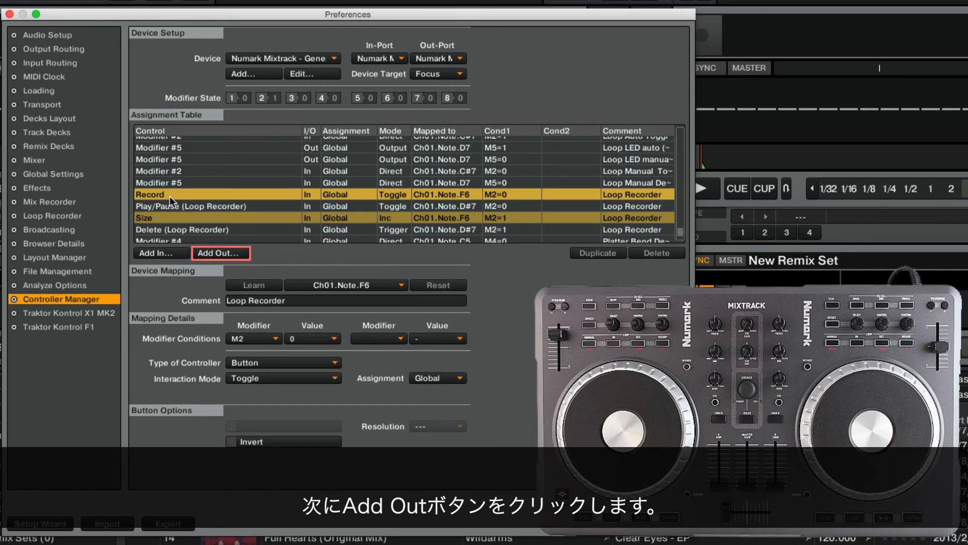
pyautogui.click(221, 252)
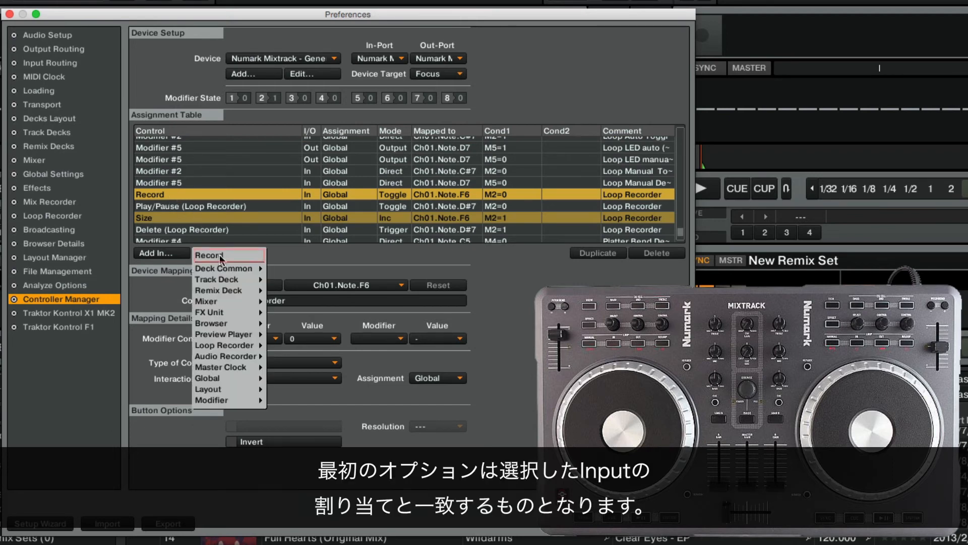
pyautogui.moveTo(220, 260)
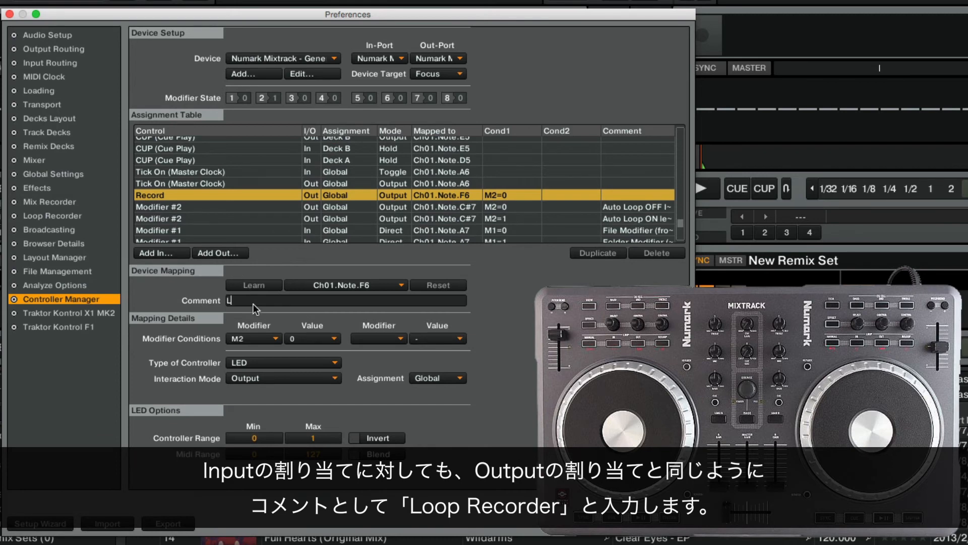
# Comment the Record and Size LED outputs 'Loop Recorder', Size carrying M2 = 1 and range 0–3.
pyautogui.write('Loop Re')
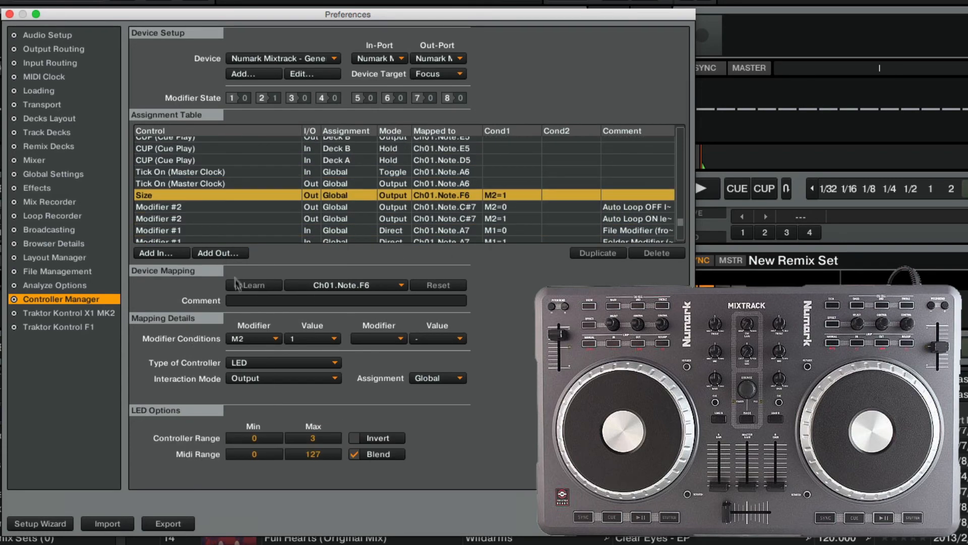
pyautogui.write('Loop Re')
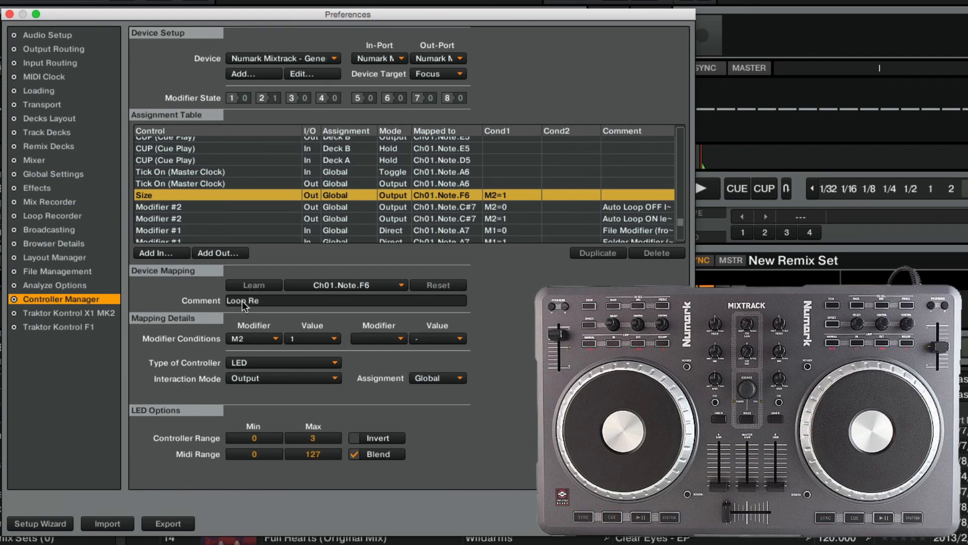
pyautogui.scroll(-3)
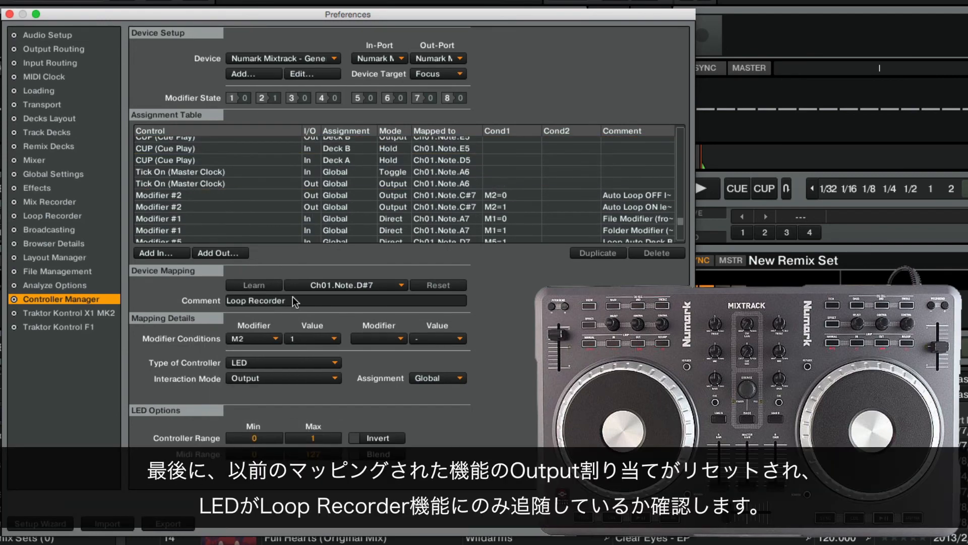
pyautogui.moveTo(240, 135)
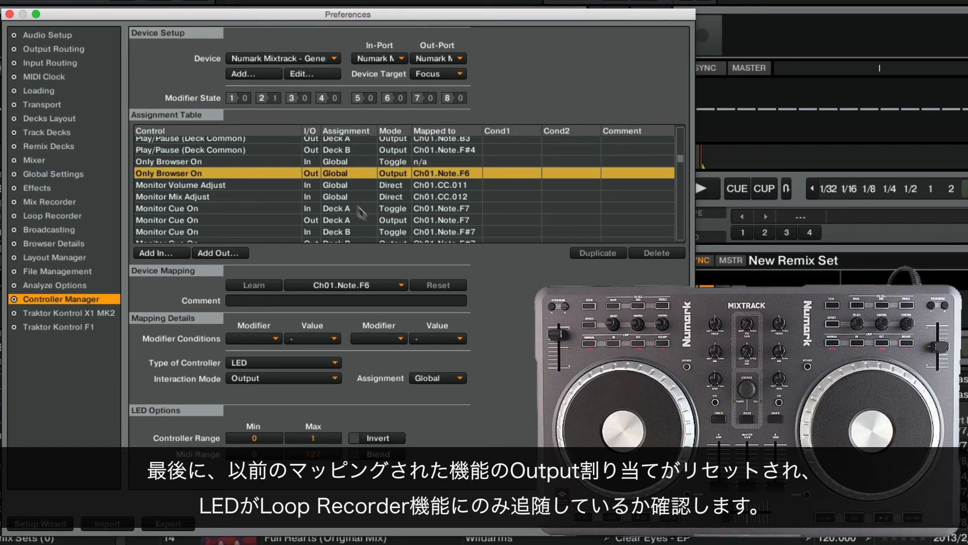
# Reset the old Only Browser On and FX Unit 1 Button 1 outputs sharing Ch01.Note.D#7.
pyautogui.click(437, 285)
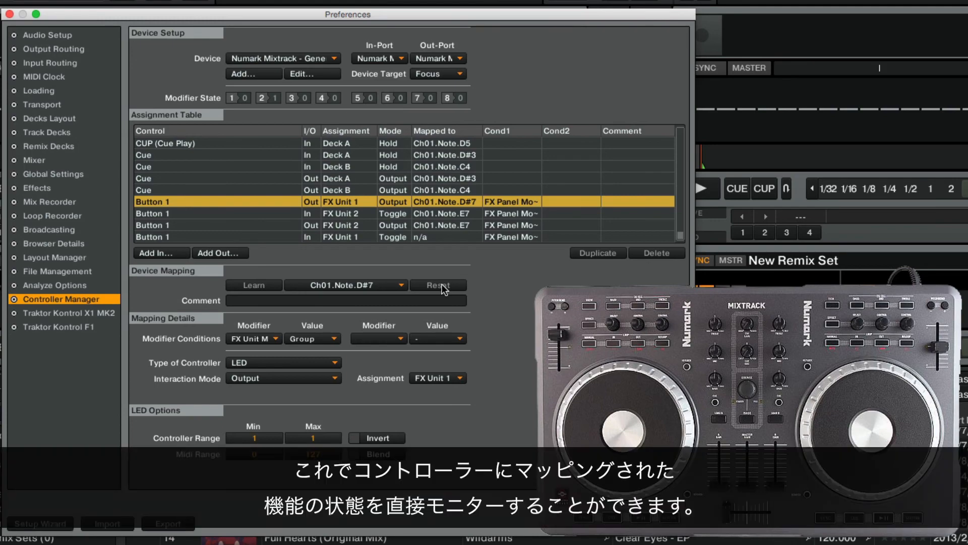
pyautogui.click(438, 284)
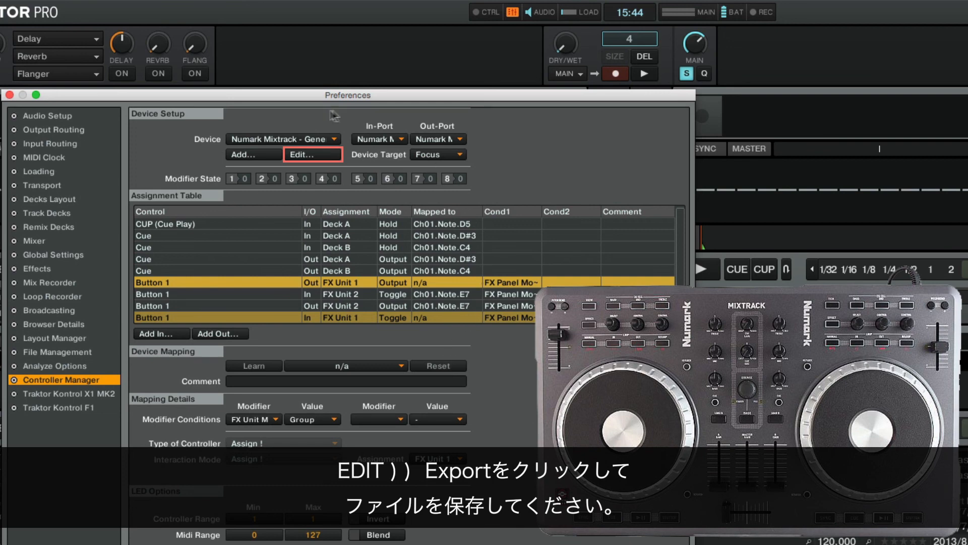
# Export the Mixtrack mapping as 'Loop Recorder Mapping.tsi' in the Settings folder.
pyautogui.click(313, 154)
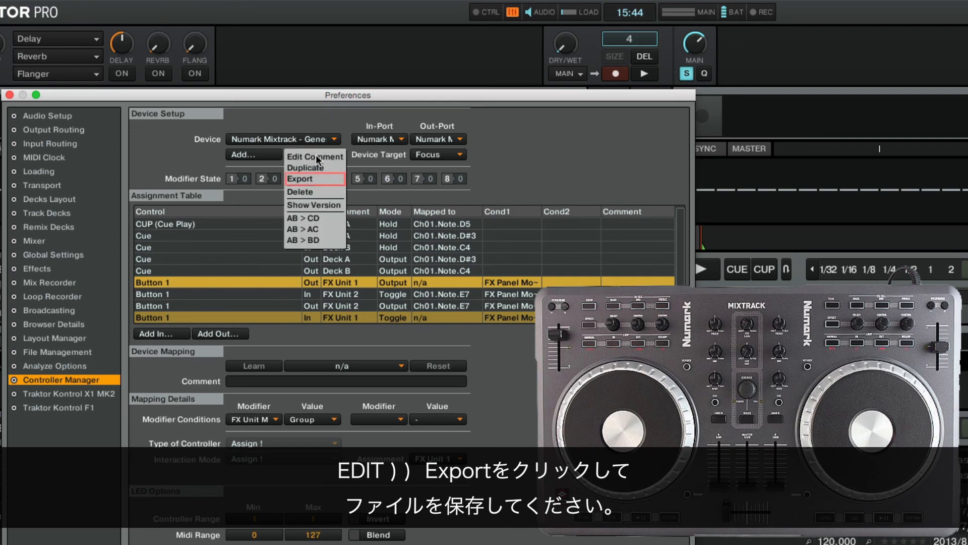
pyautogui.click(305, 180)
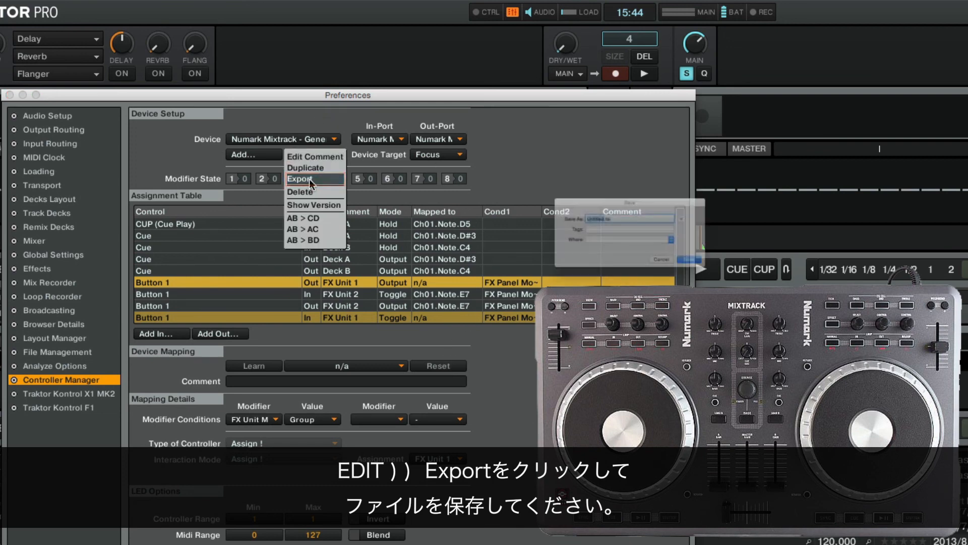
pyautogui.click(301, 180)
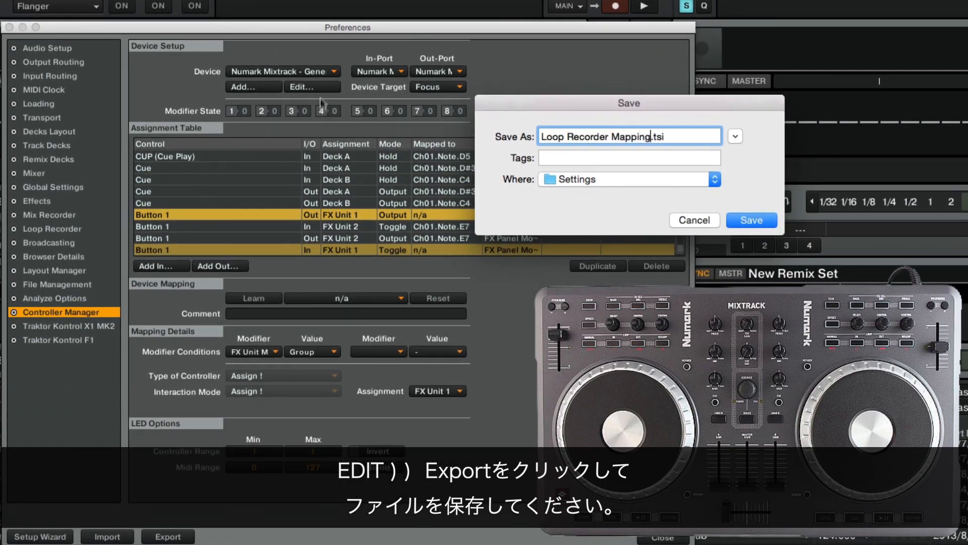
pyautogui.click(751, 220)
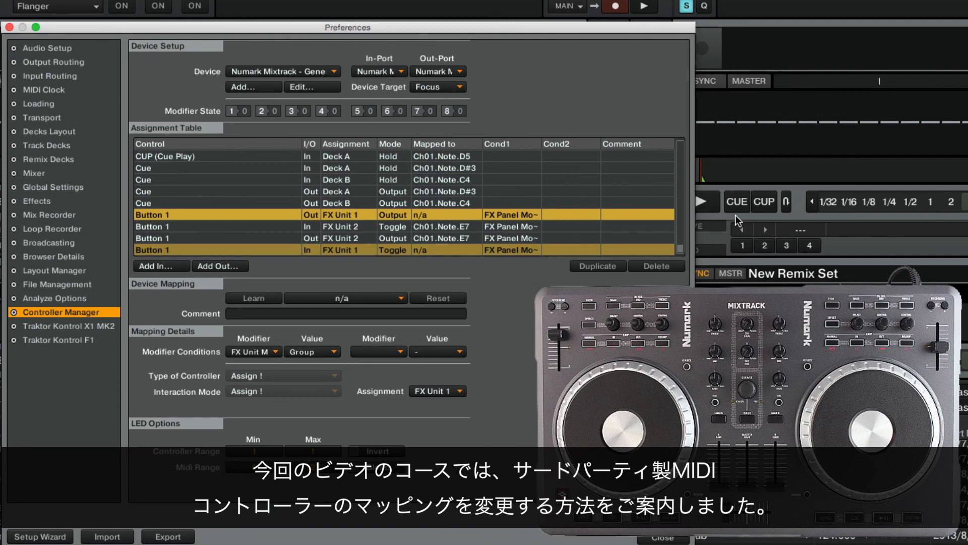